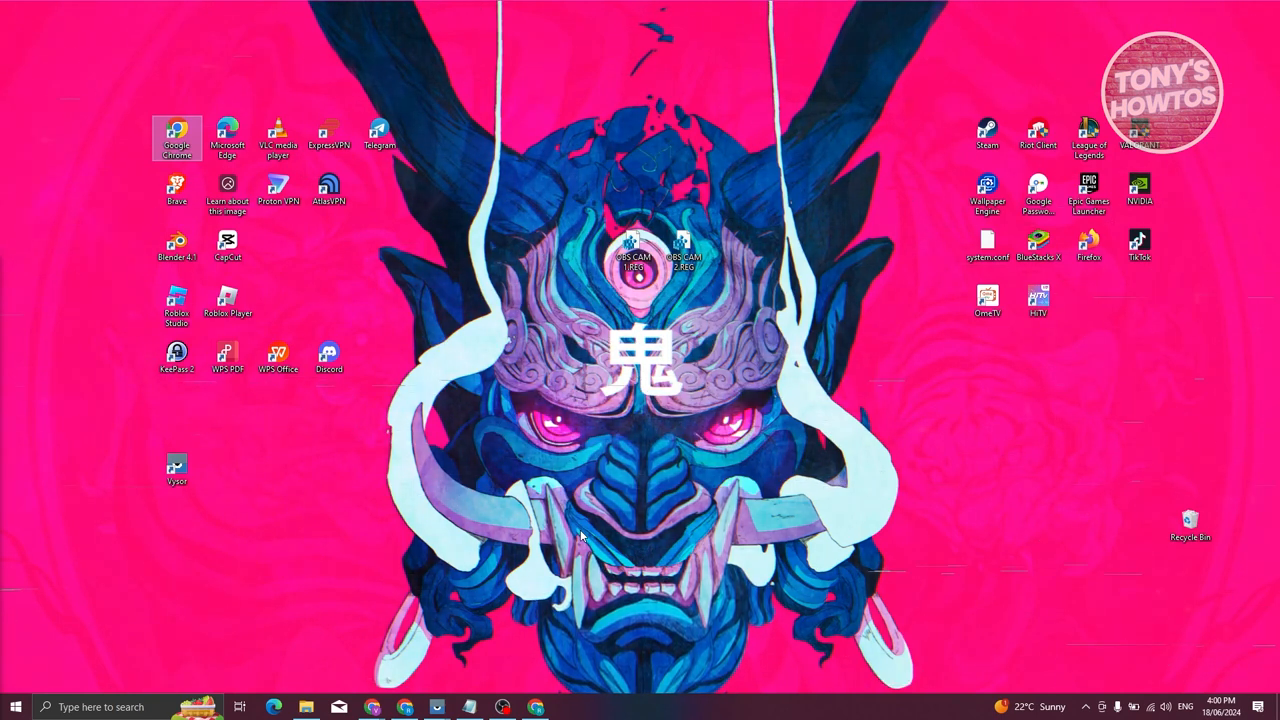
{"action": "mouse_move", "coordinate": [537, 557]}
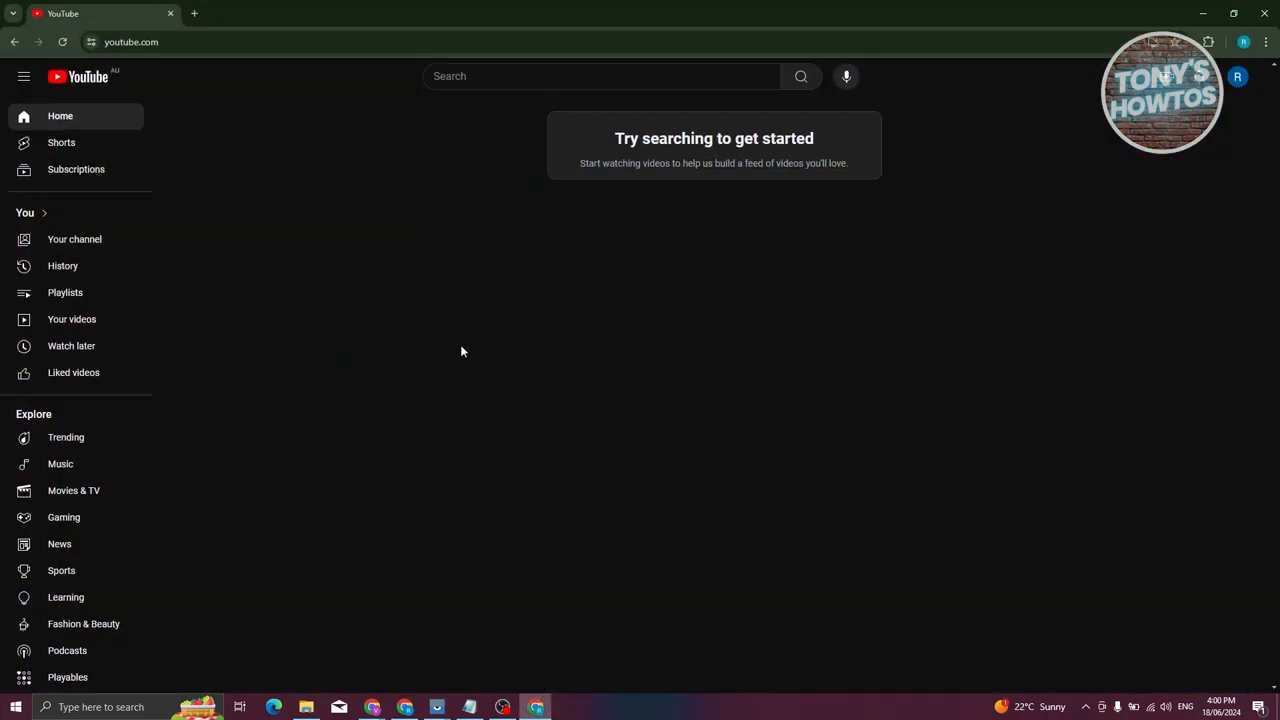
{"action": "mouse_move", "coordinate": [444, 316]}
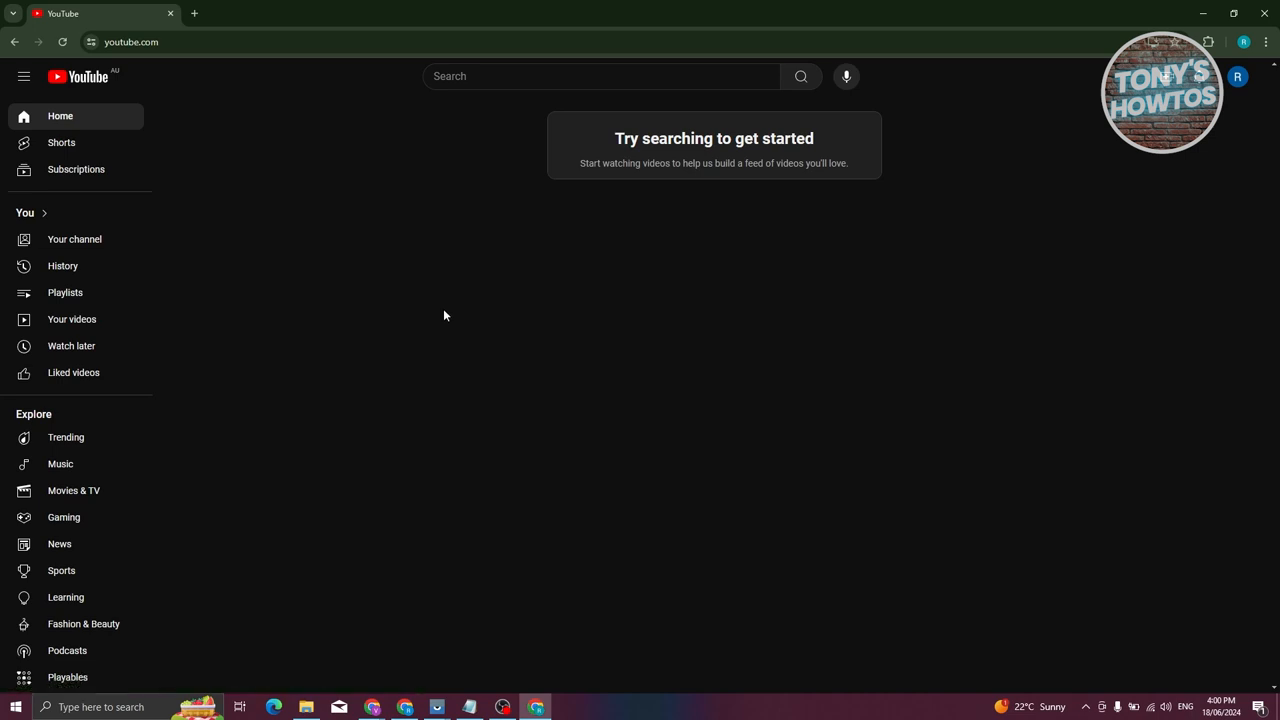
{"action": "mouse_move", "coordinate": [493, 310]}
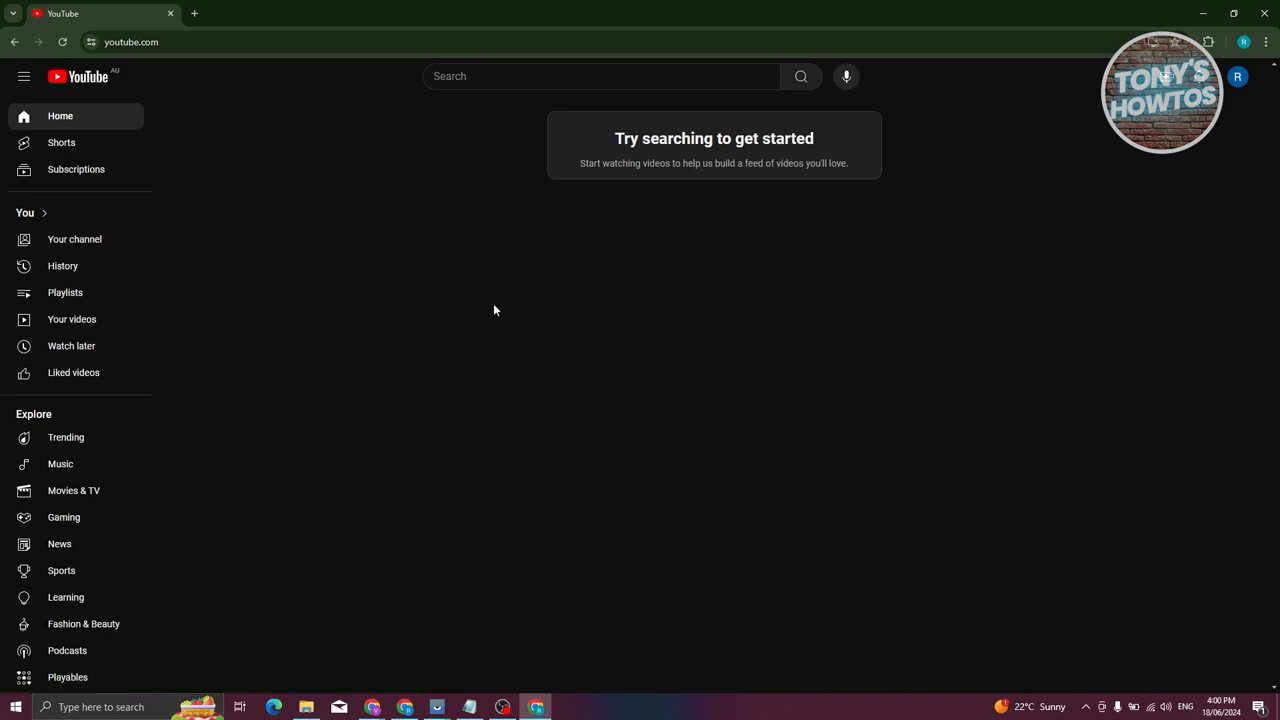
{"action": "mouse_move", "coordinate": [1238, 77]}
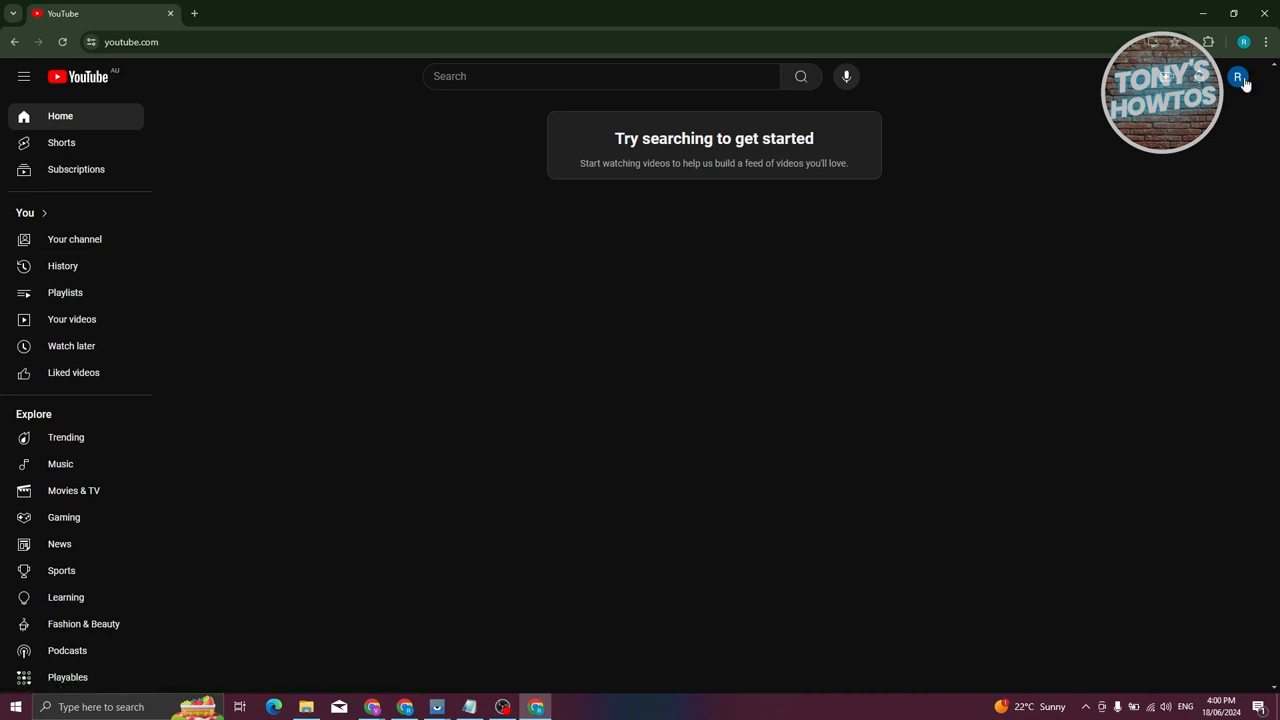
- Open the YouTube account menu from the profile avatar
{"action": "left_click", "coordinate": [1238, 77]}
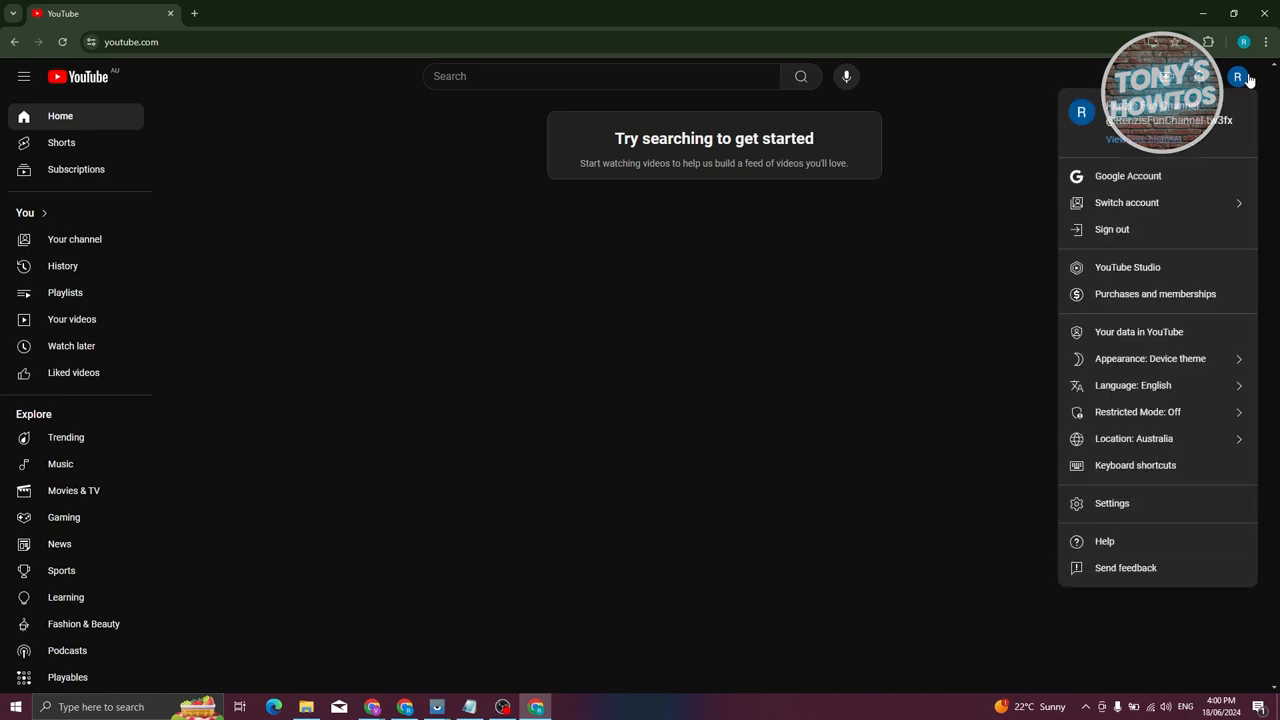
{"action": "mouse_move", "coordinate": [1125, 267]}
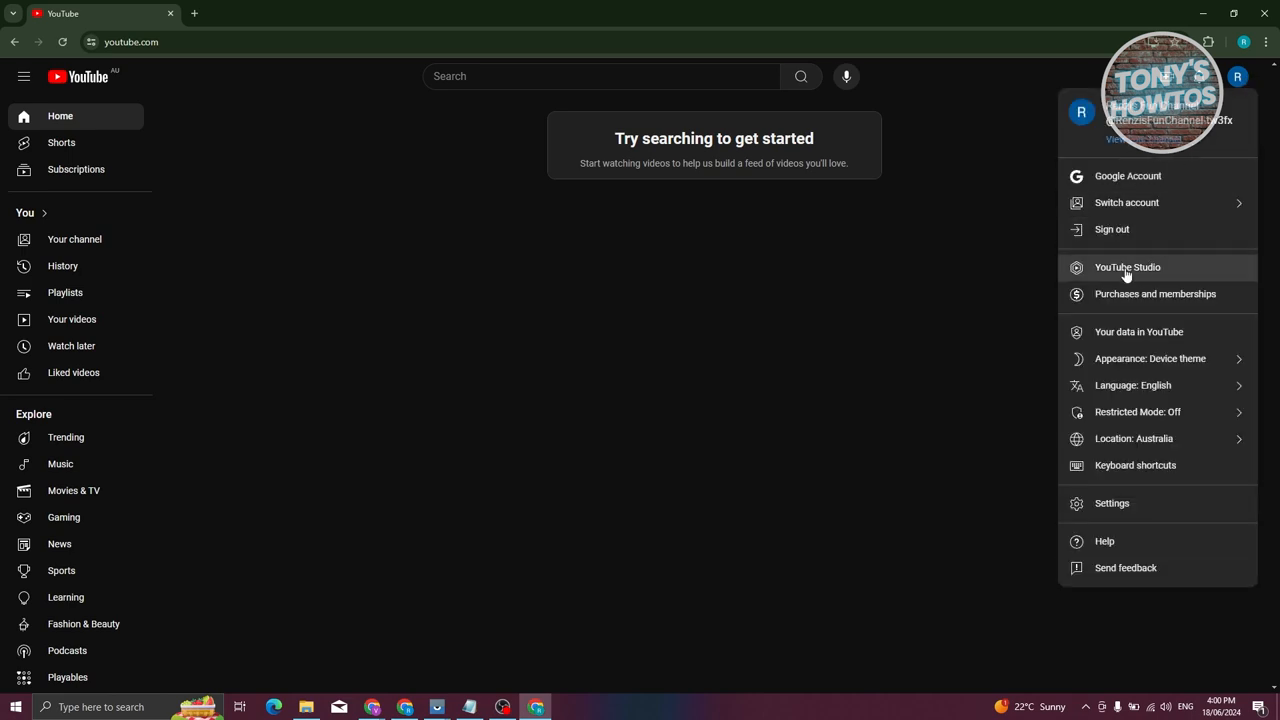
- Go to YouTube Studio Settings and view the Permissions tab
{"action": "left_click", "coordinate": [1127, 267]}
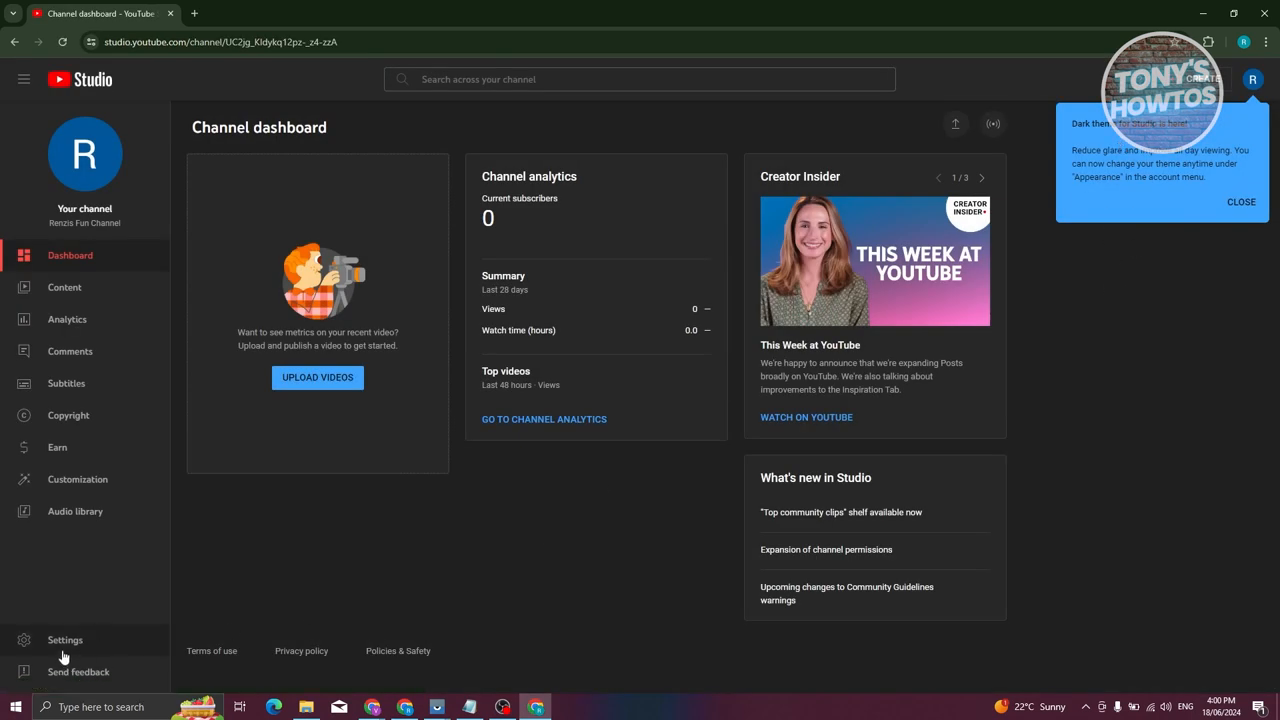
{"action": "left_click", "coordinate": [64, 639]}
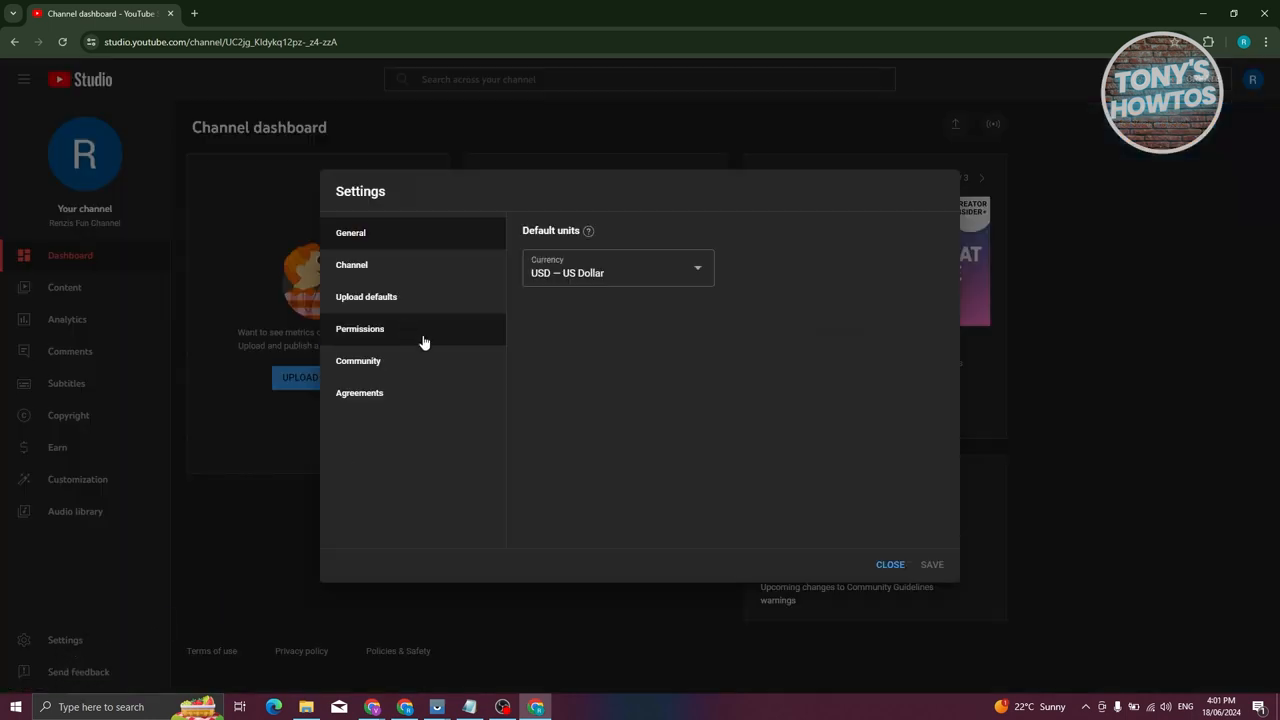
{"action": "left_click", "coordinate": [360, 328]}
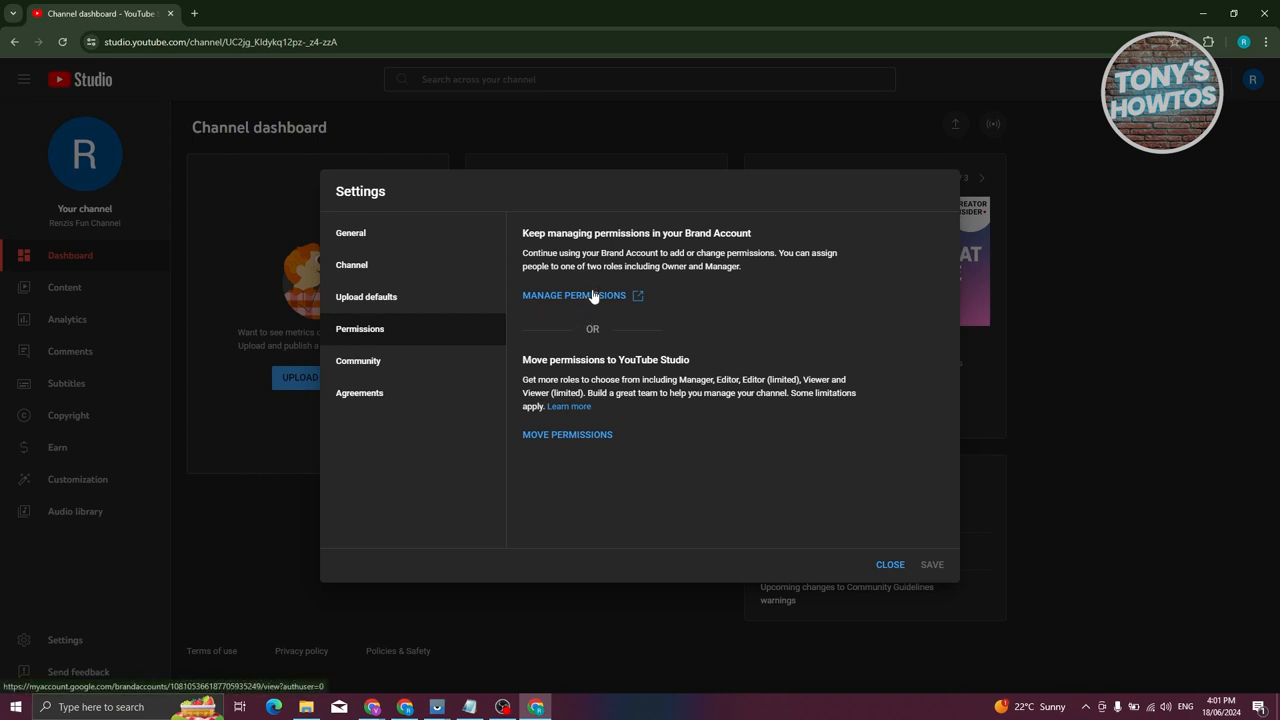
- Open Manage Permissions for the Brand Account and start managing its users
{"action": "left_click", "coordinate": [573, 295]}
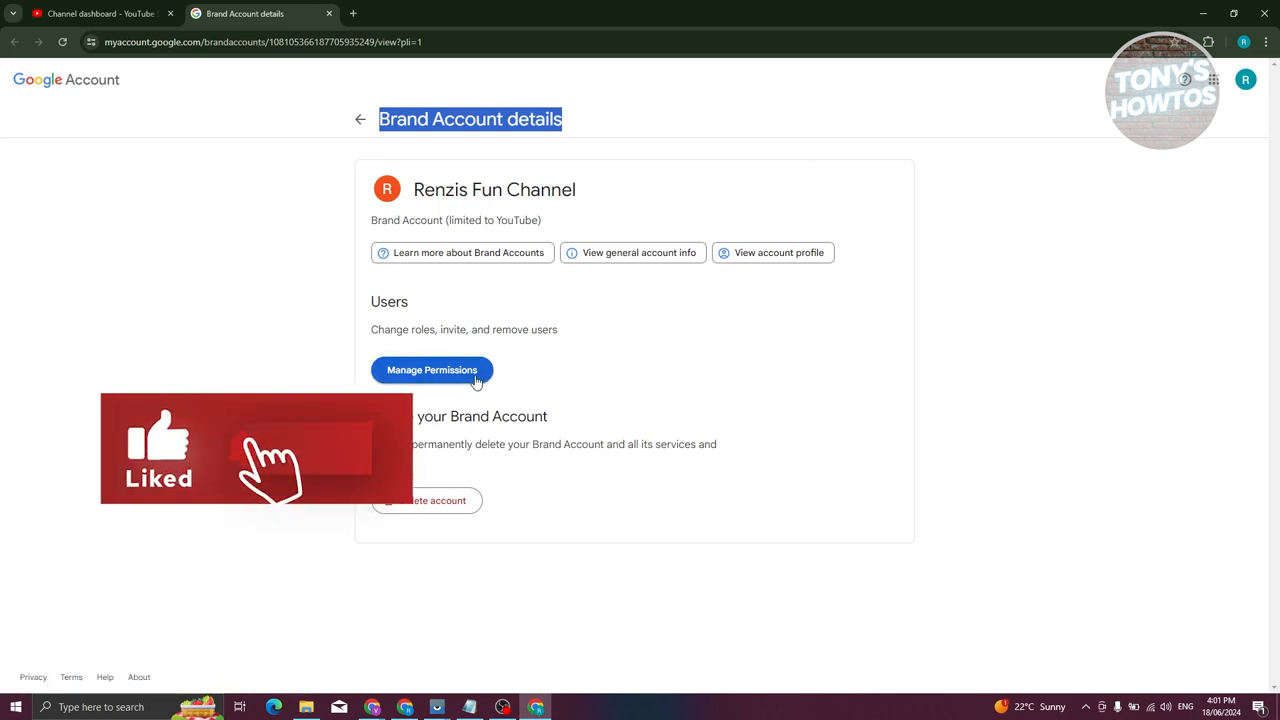
{"action": "left_click", "coordinate": [431, 370]}
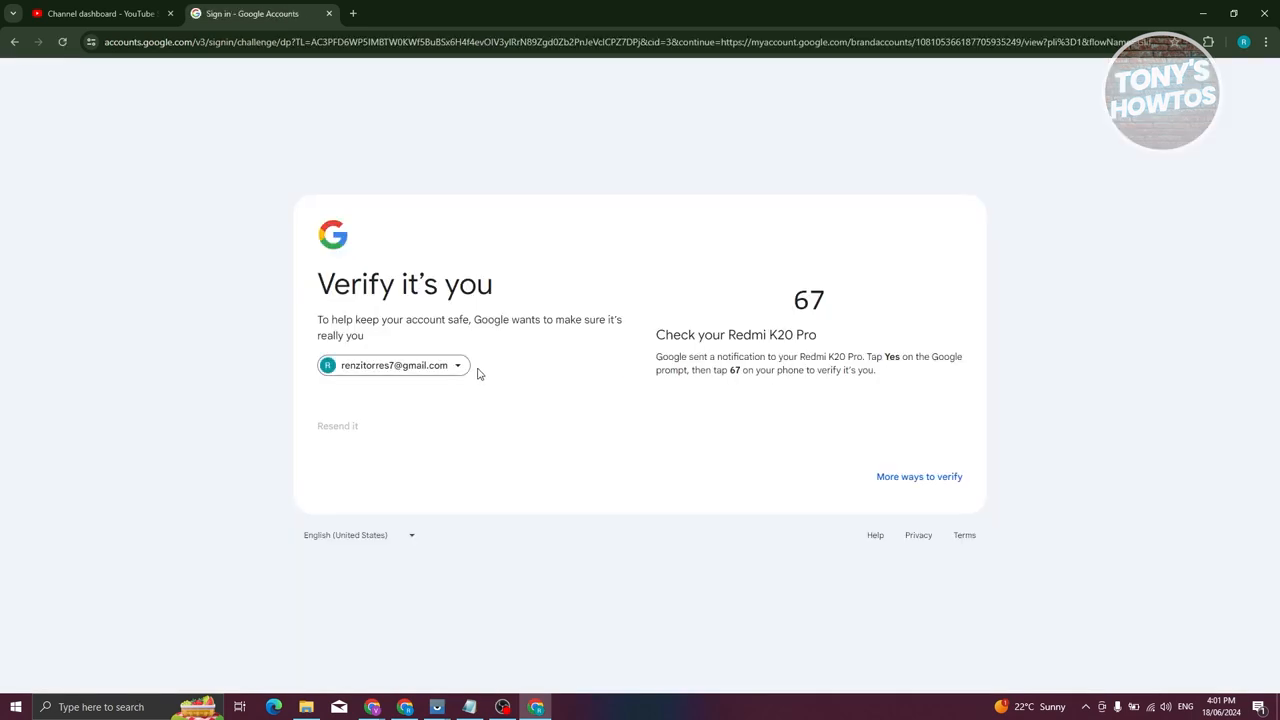
{"action": "mouse_move", "coordinate": [575, 386]}
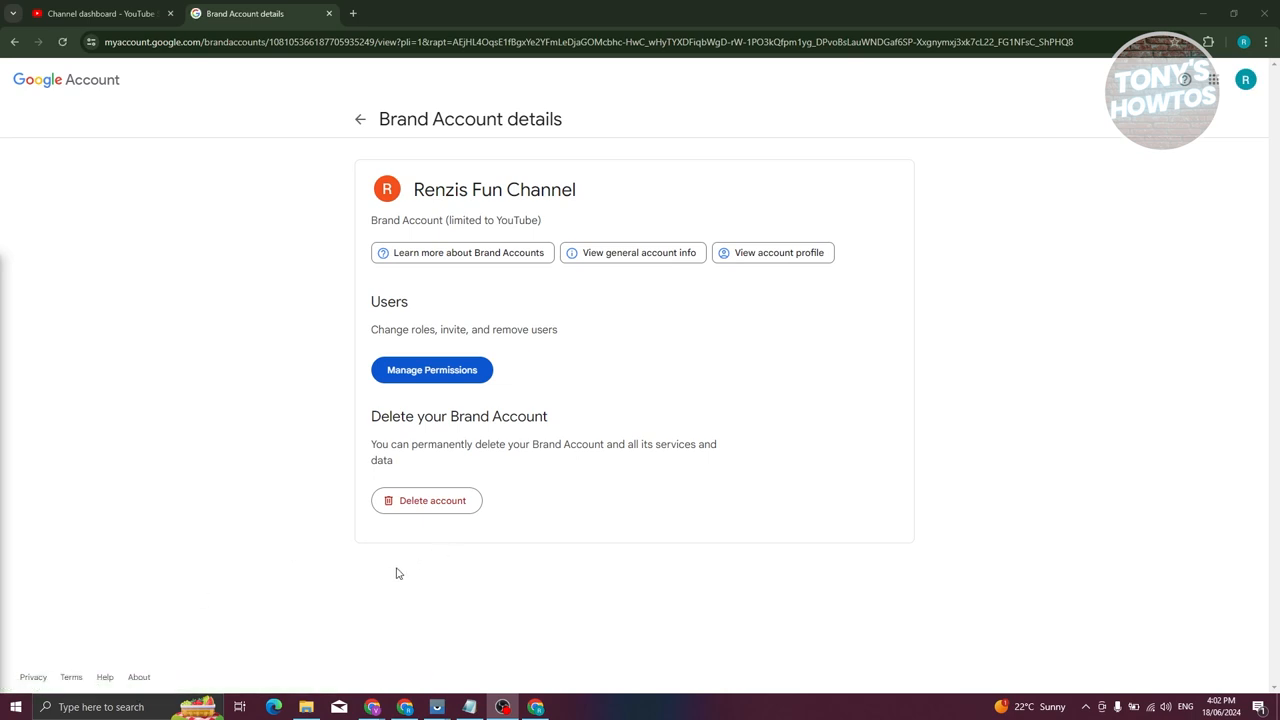
{"action": "left_click", "coordinate": [431, 369]}
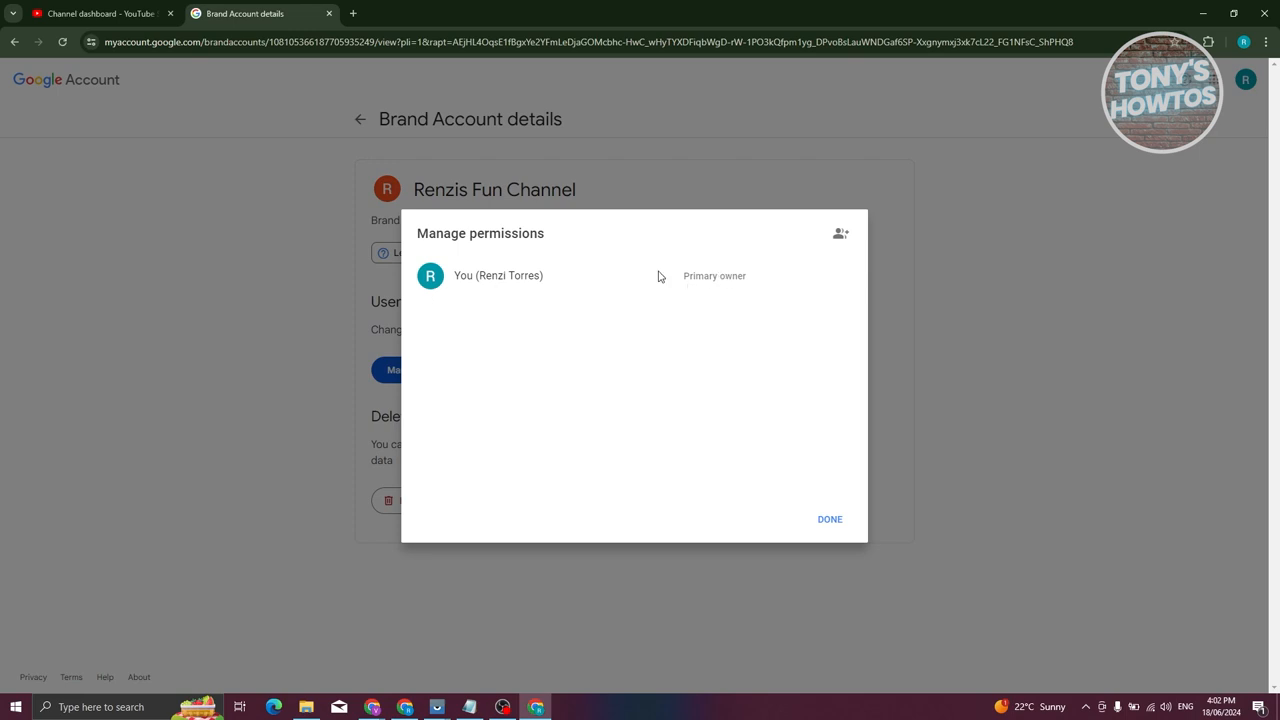
{"action": "mouse_move", "coordinate": [516, 312]}
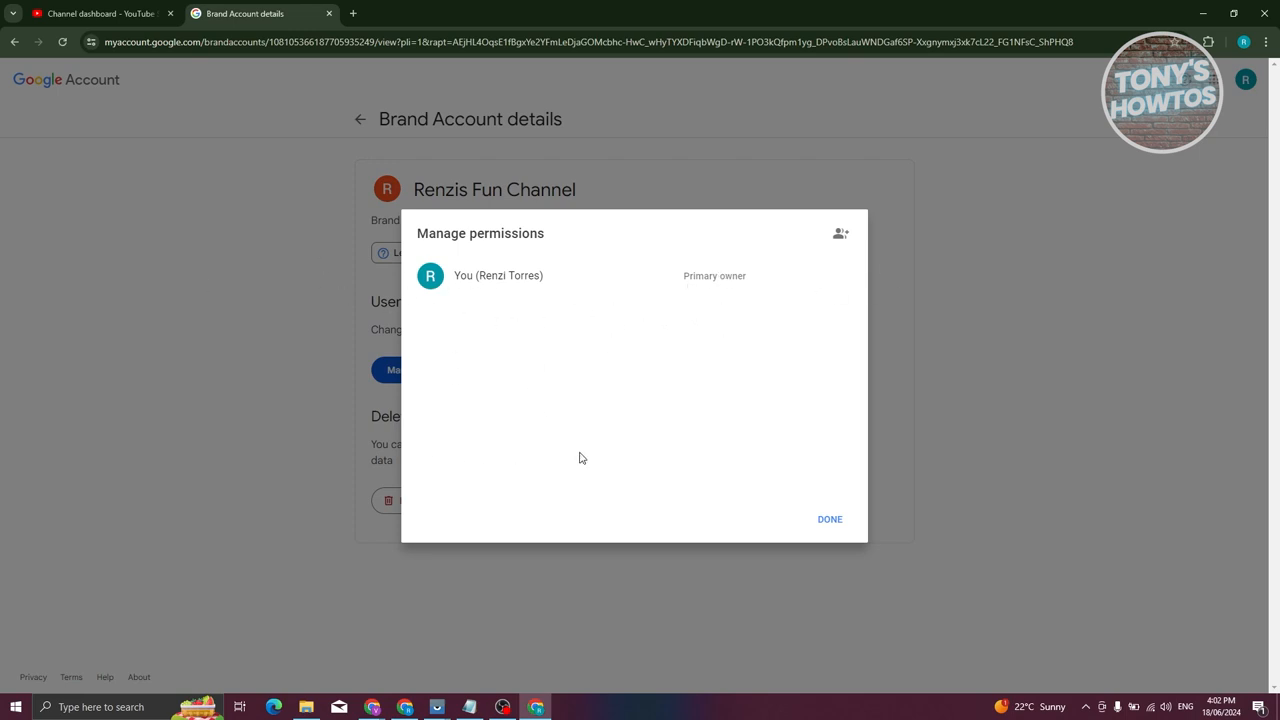
{"action": "mouse_move", "coordinate": [841, 233]}
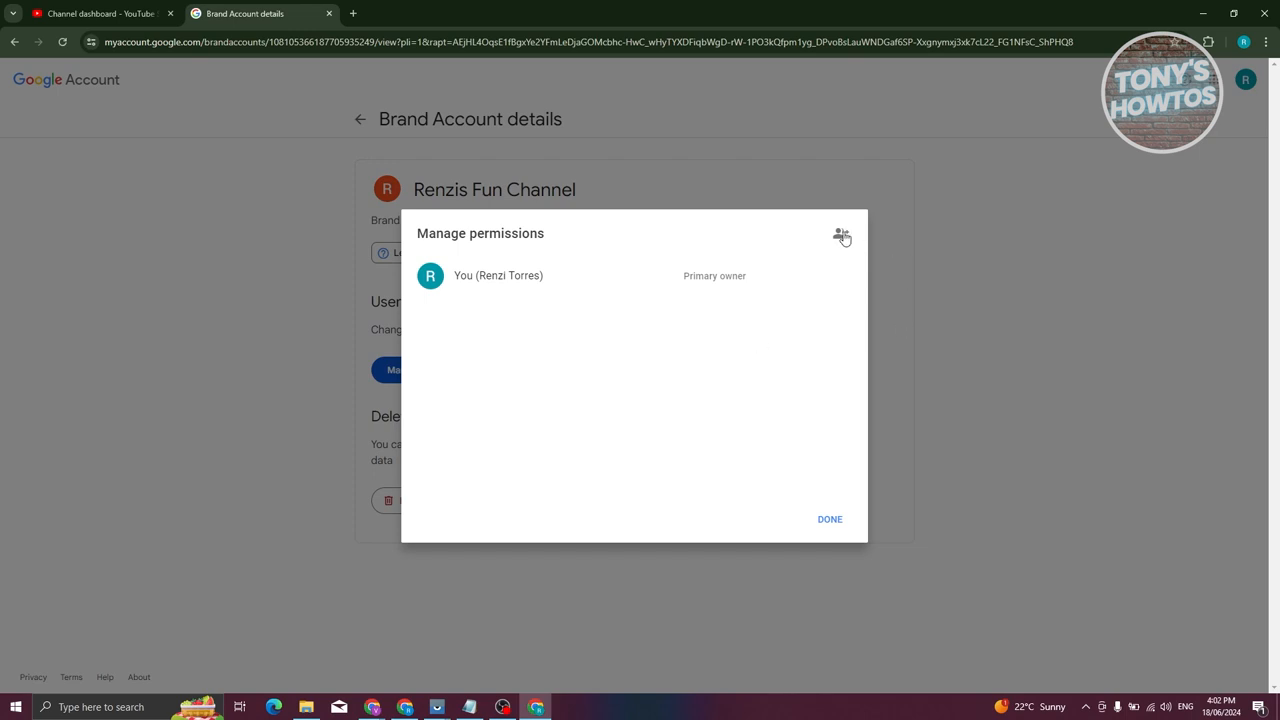
{"action": "left_click", "coordinate": [840, 234]}
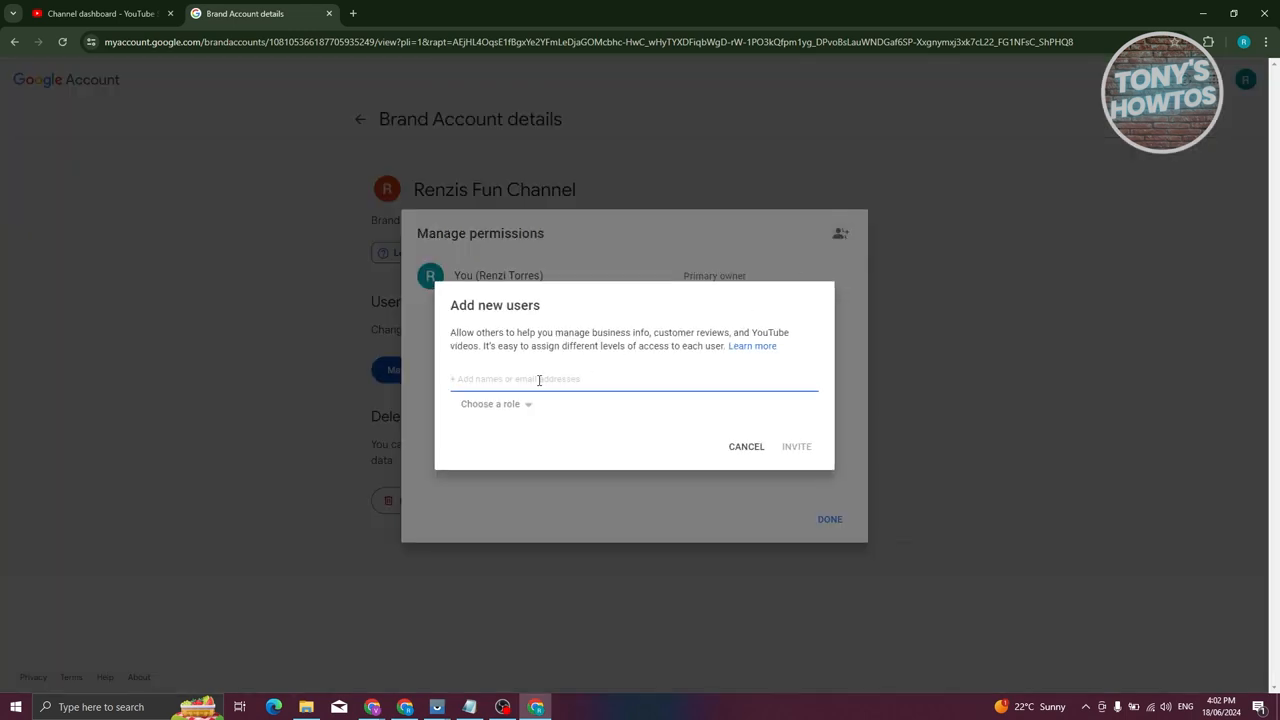
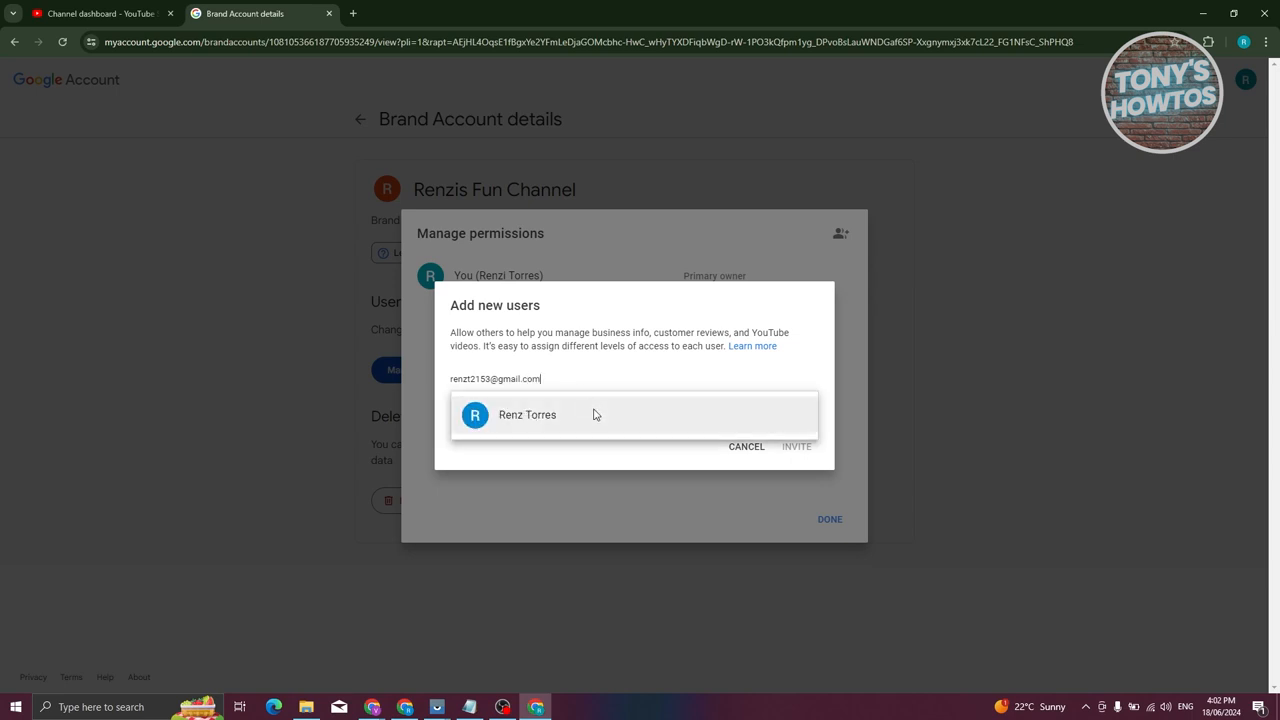
- Select the suggested account, assign its role, and send the invitation
{"action": "left_click", "coordinate": [527, 414]}
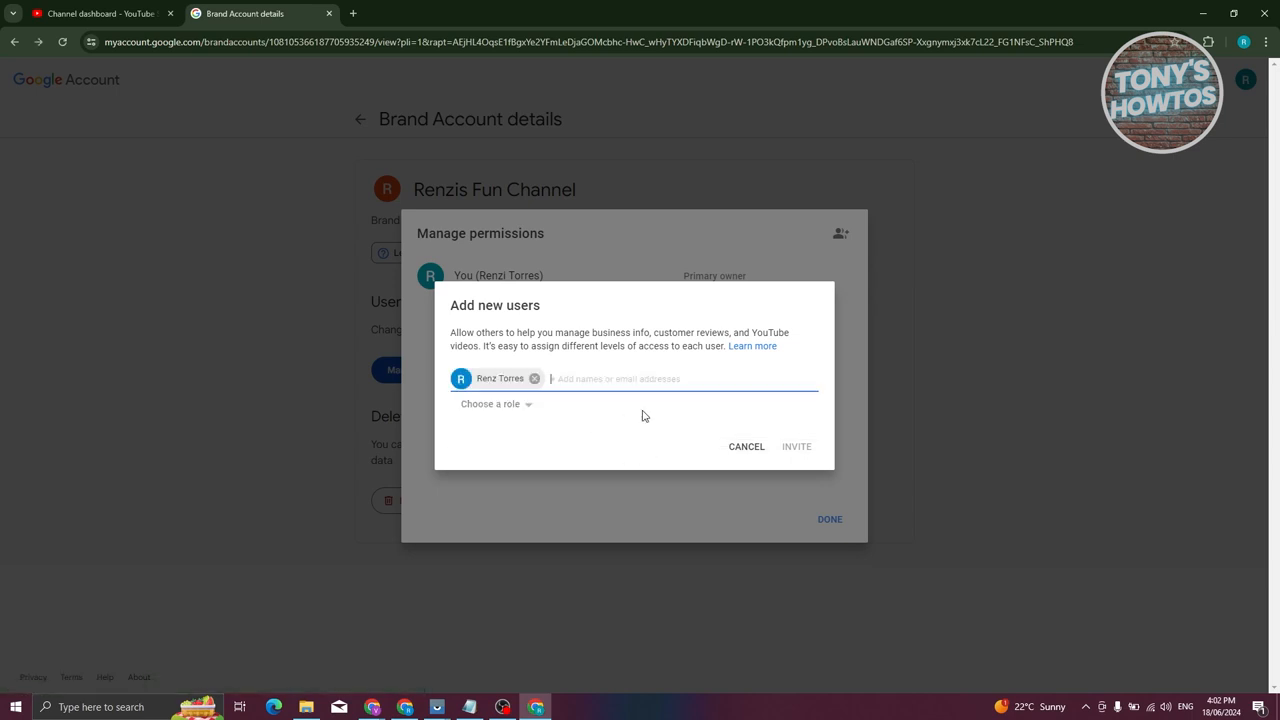
{"action": "left_click", "coordinate": [490, 404]}
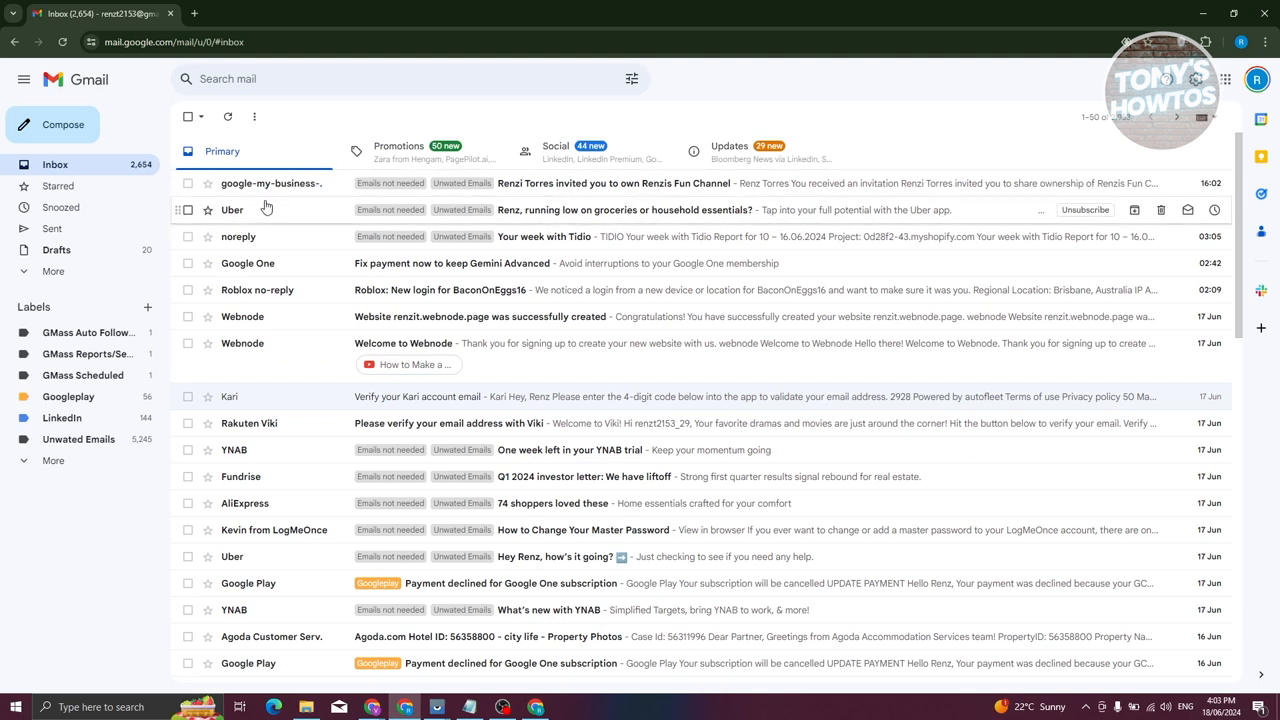
- Open the Renzis Fun Channel invitation email and accept the invitation
{"action": "left_click", "coordinate": [614, 183]}
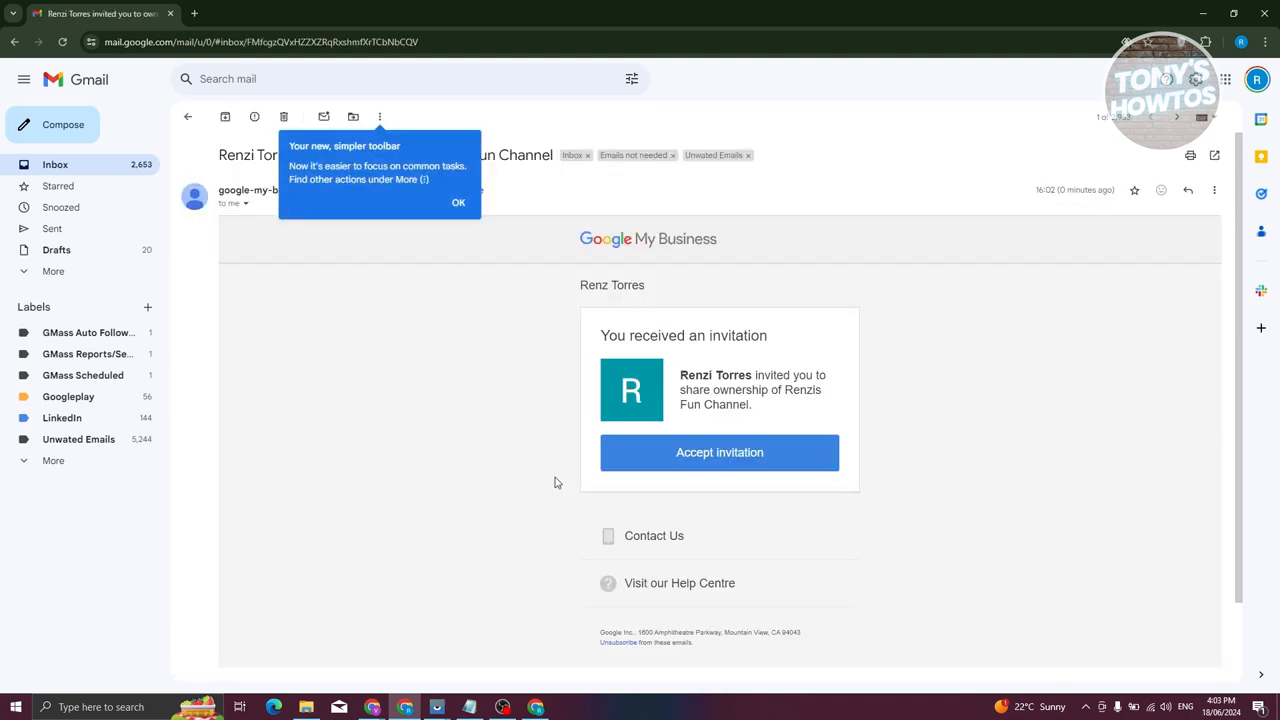
{"action": "left_click", "coordinate": [719, 452]}
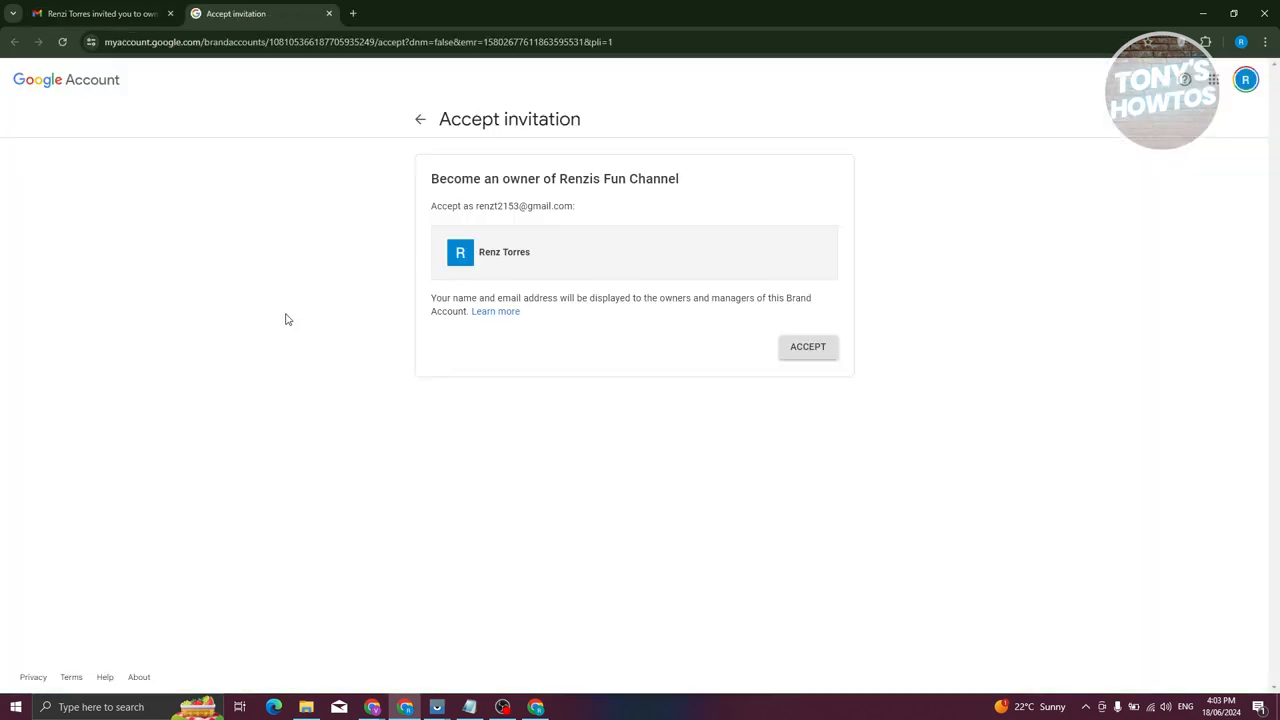
{"action": "mouse_move", "coordinate": [210, 207]}
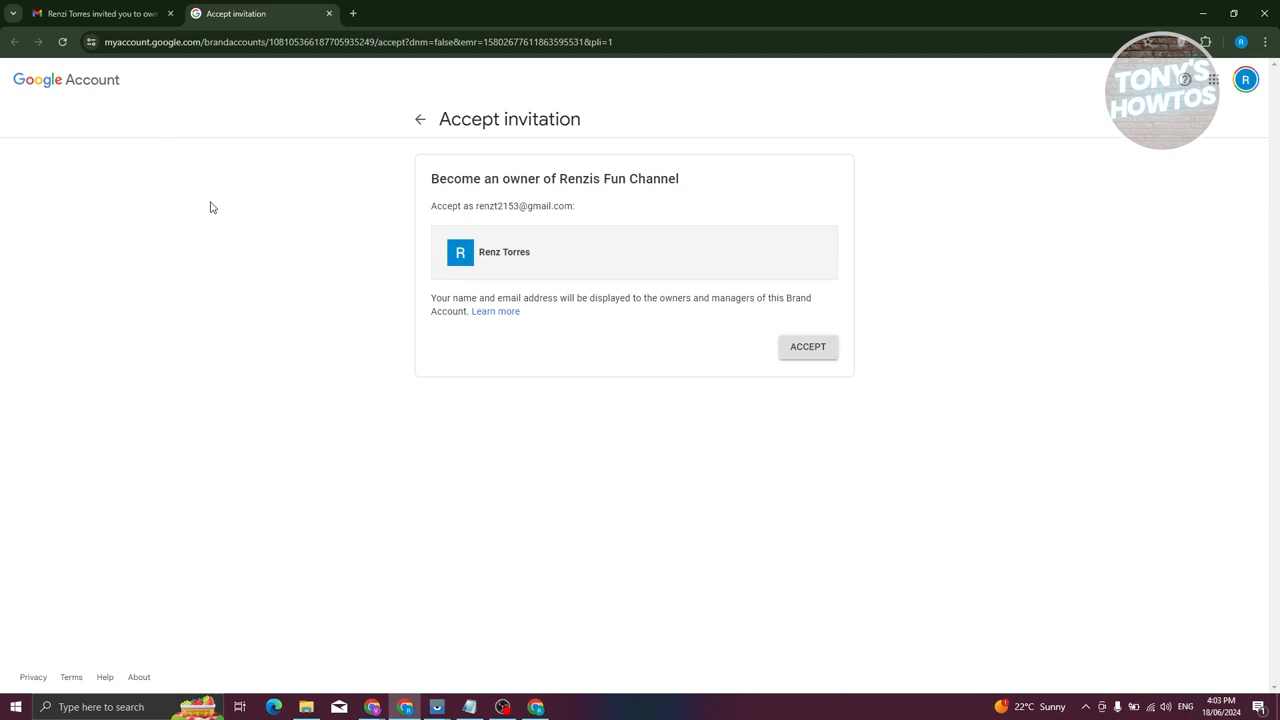
{"action": "mouse_move", "coordinate": [808, 347]}
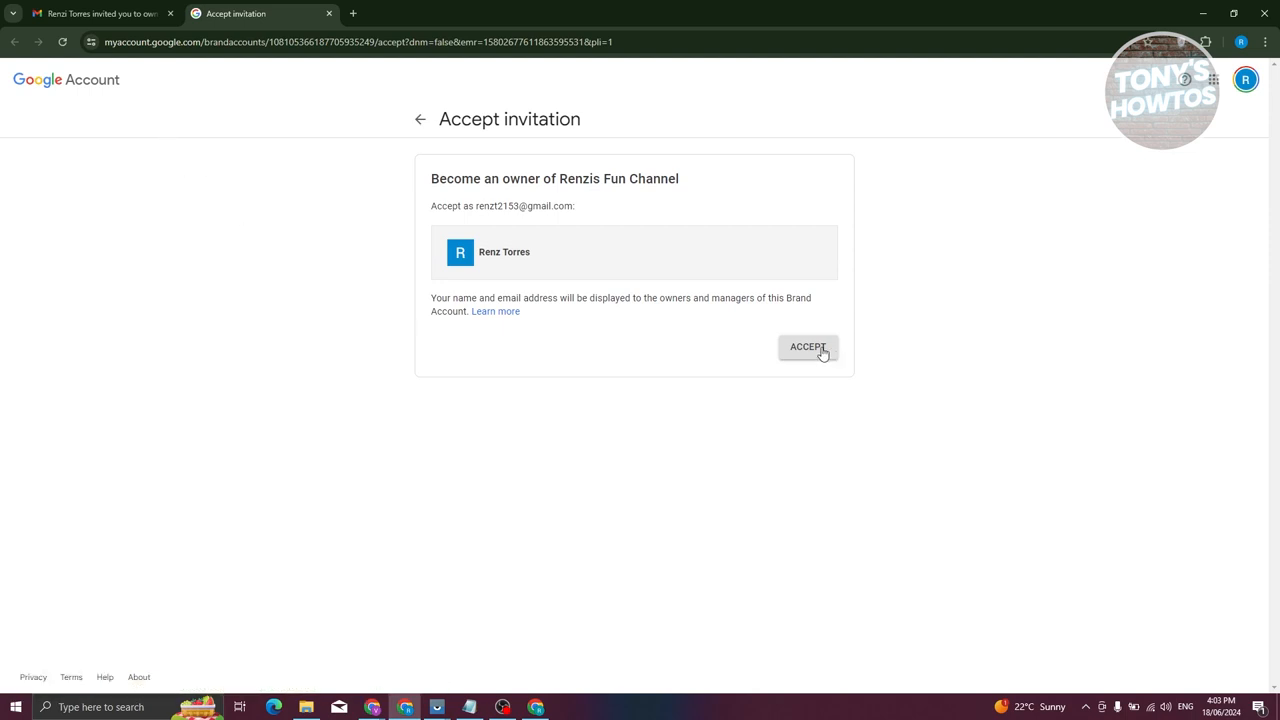
- Confirm becoming an owner of Renzis Fun Channel on the acceptance page
{"action": "left_click", "coordinate": [807, 346]}
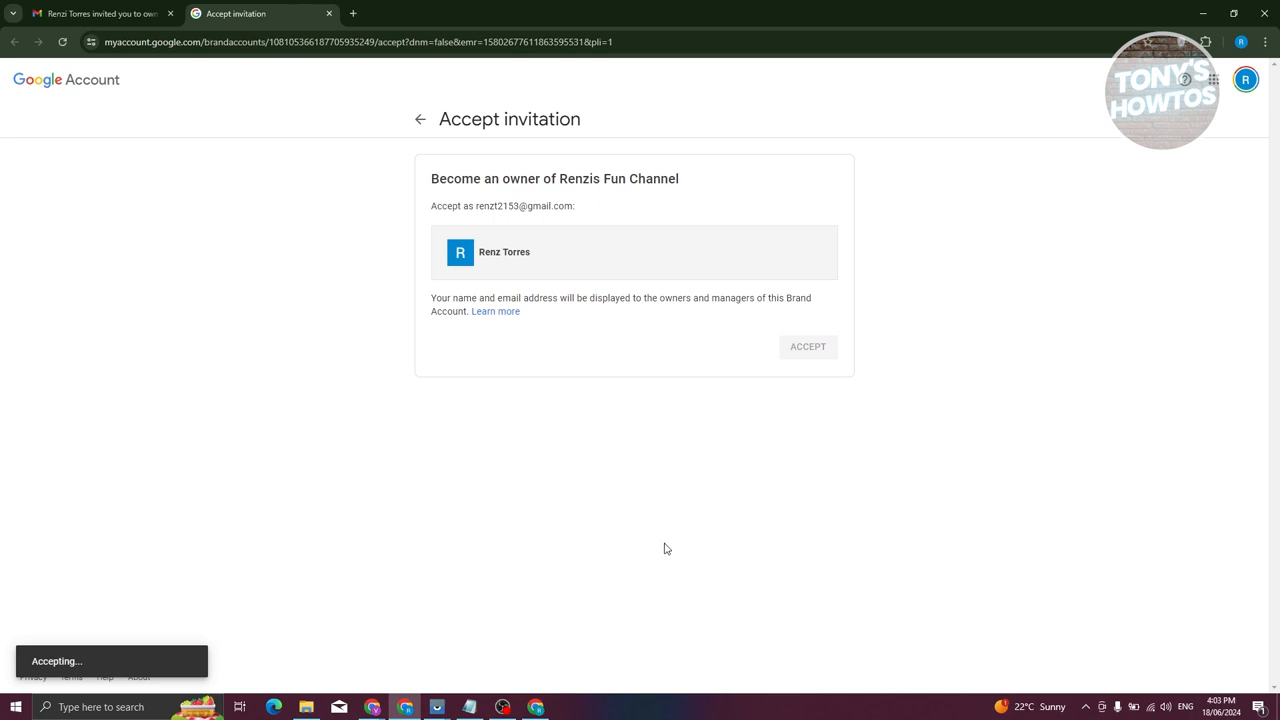
{"action": "mouse_move", "coordinate": [650, 544]}
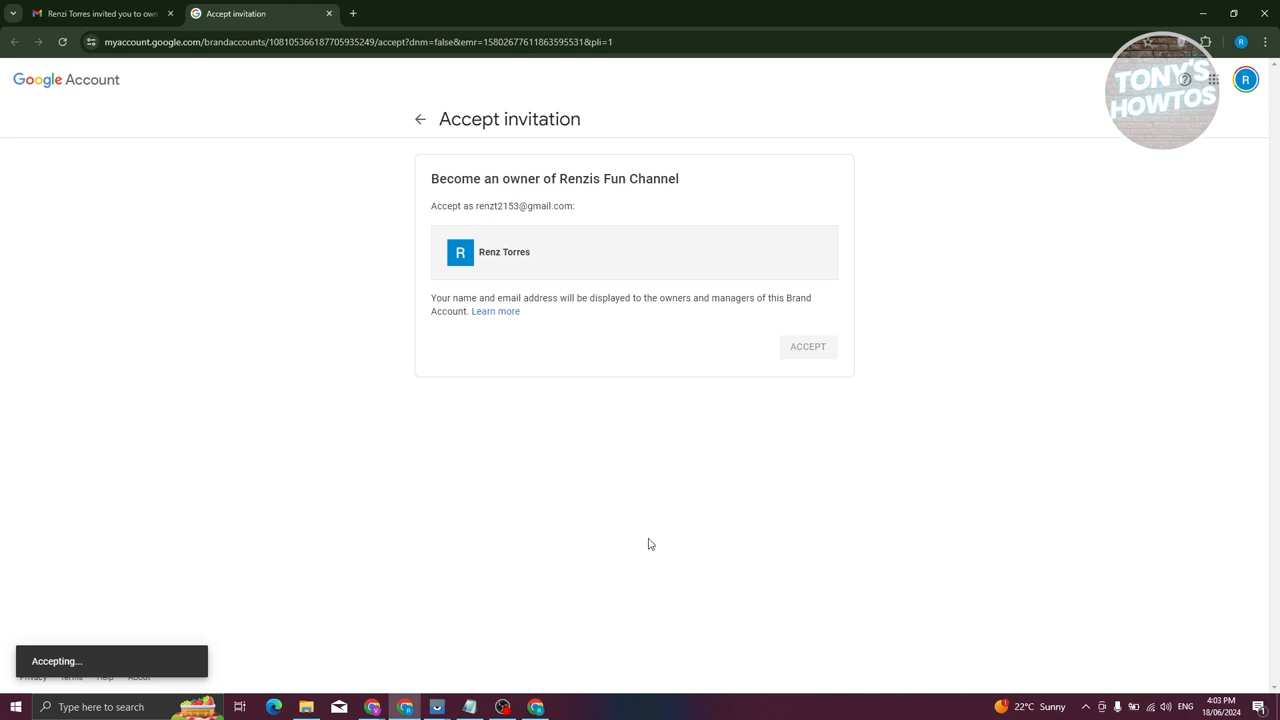
{"action": "left_click", "coordinate": [807, 346]}
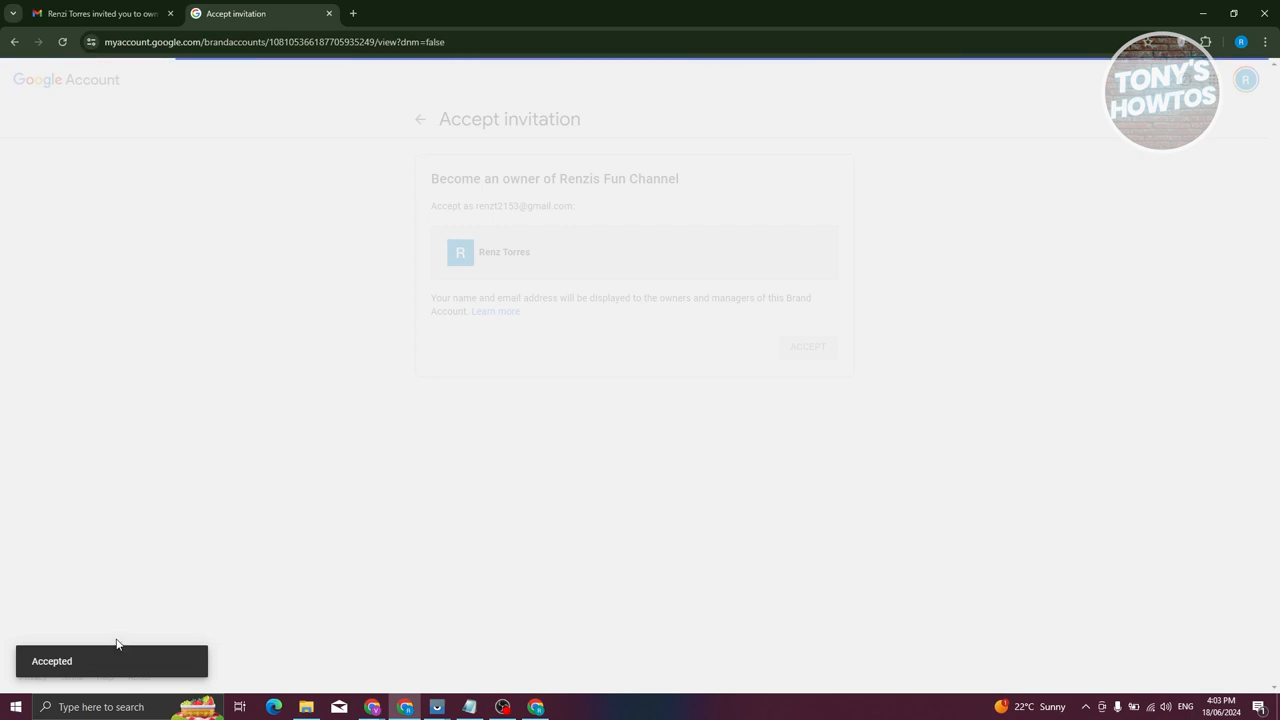
{"action": "left_click", "coordinate": [807, 346]}
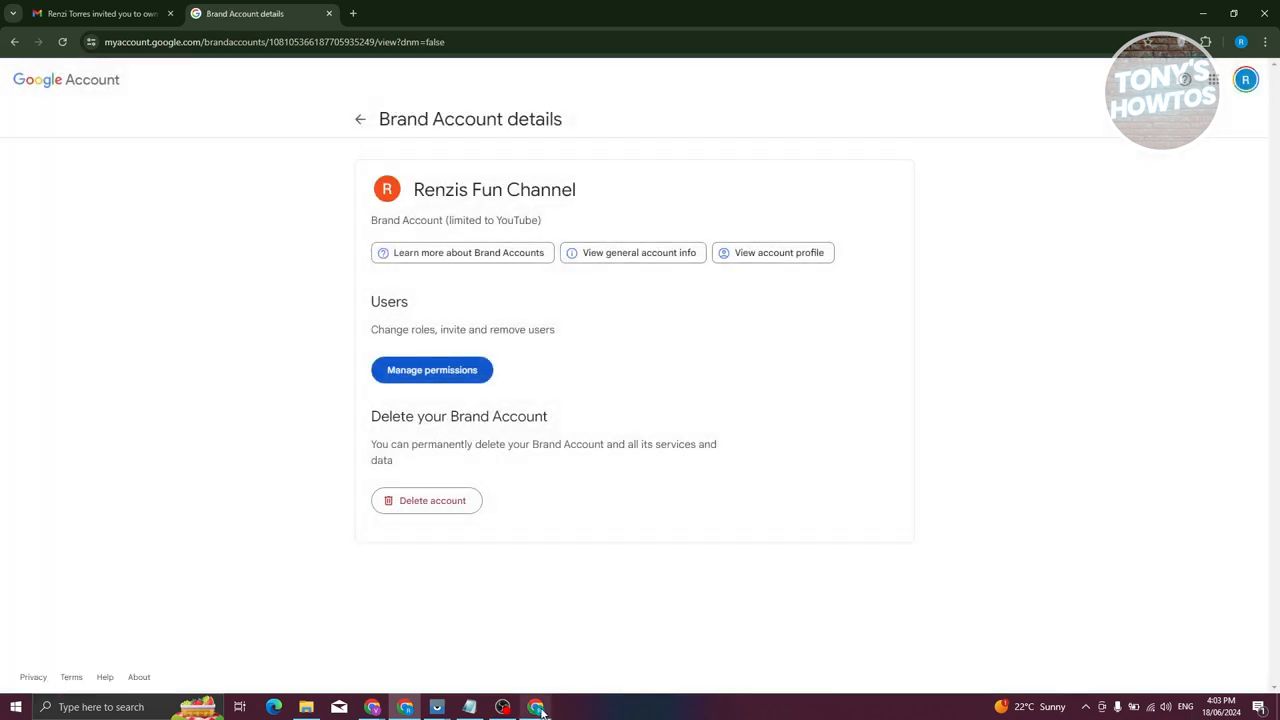
{"action": "left_click", "coordinate": [431, 369]}
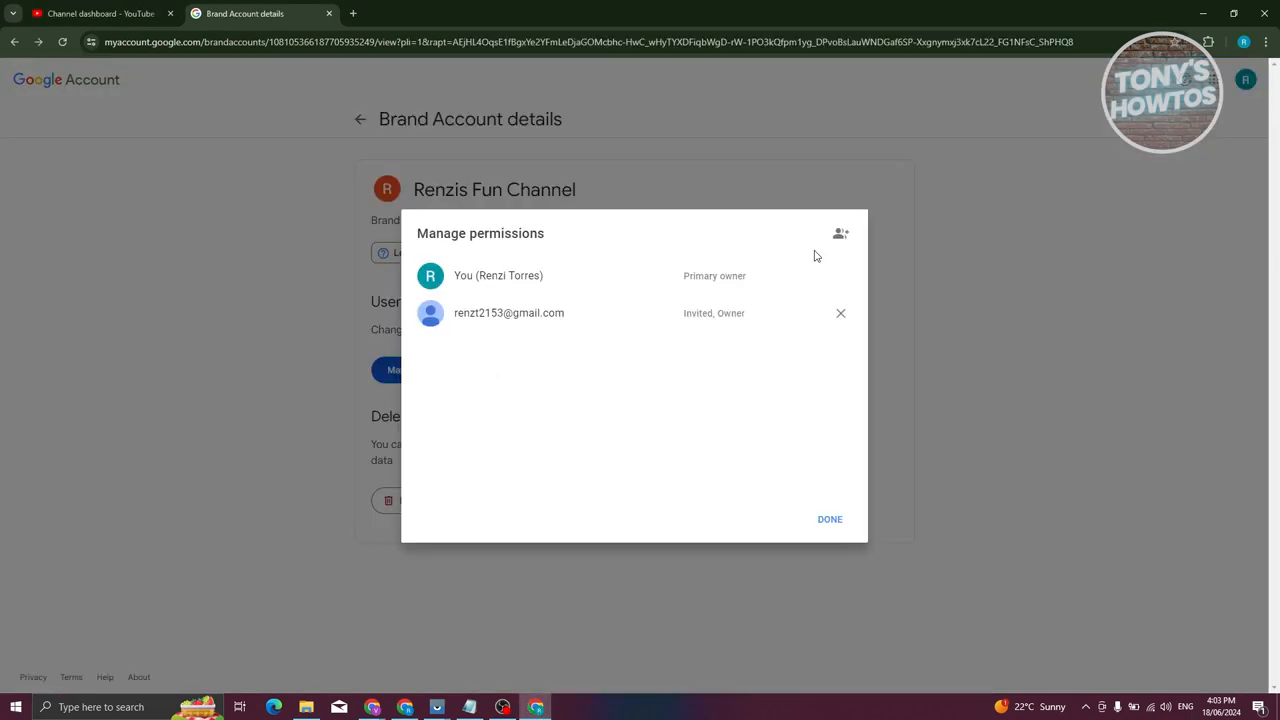
{"action": "mouse_move", "coordinate": [630, 307]}
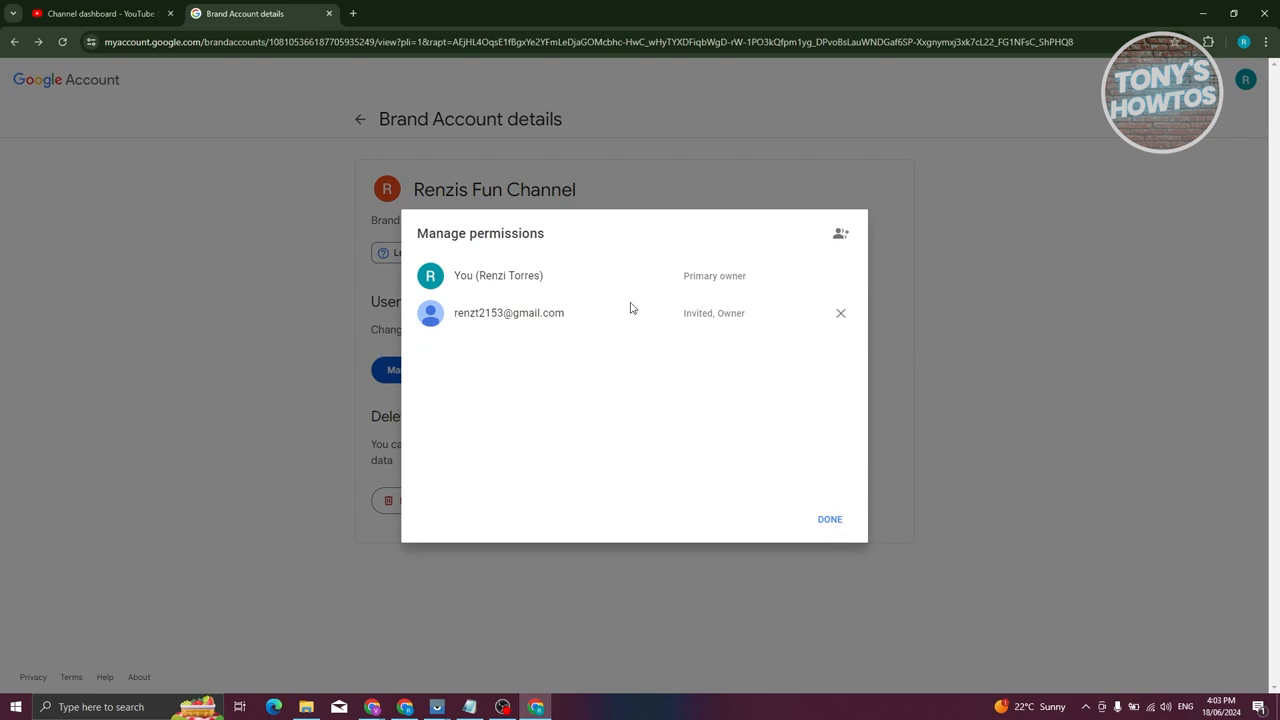
{"action": "left_click", "coordinate": [829, 519]}
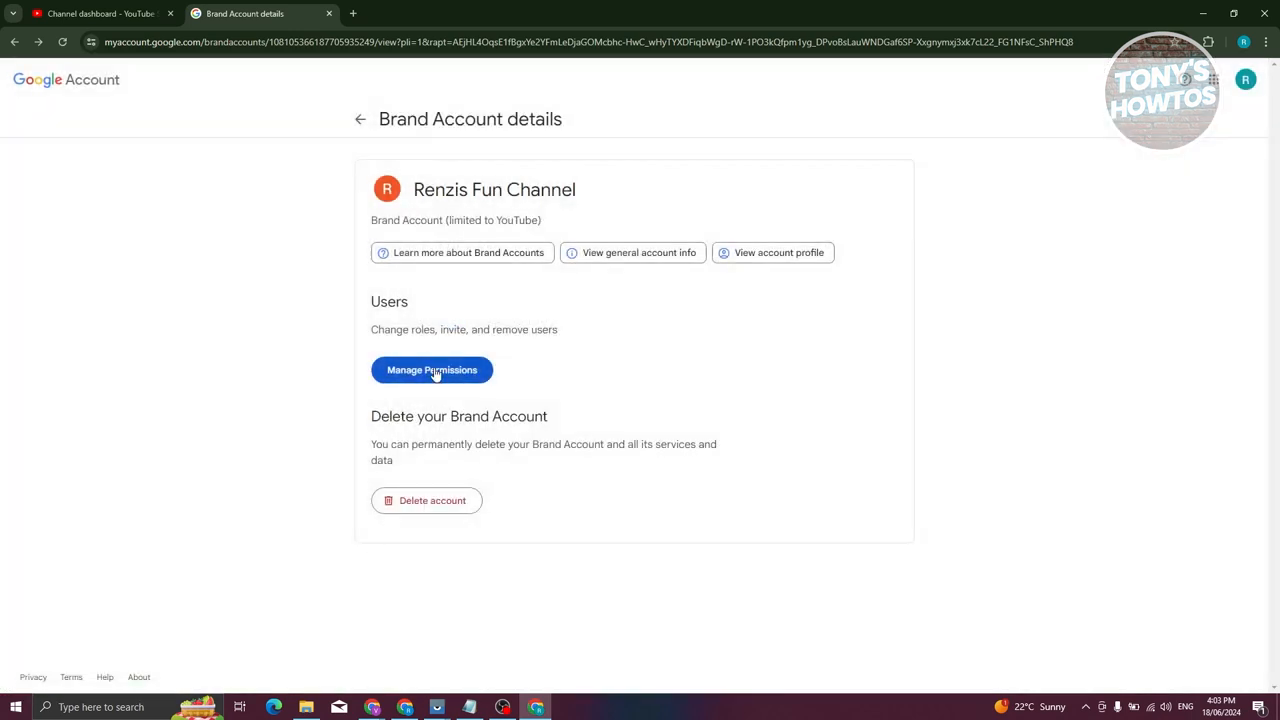
{"action": "left_click", "coordinate": [431, 369]}
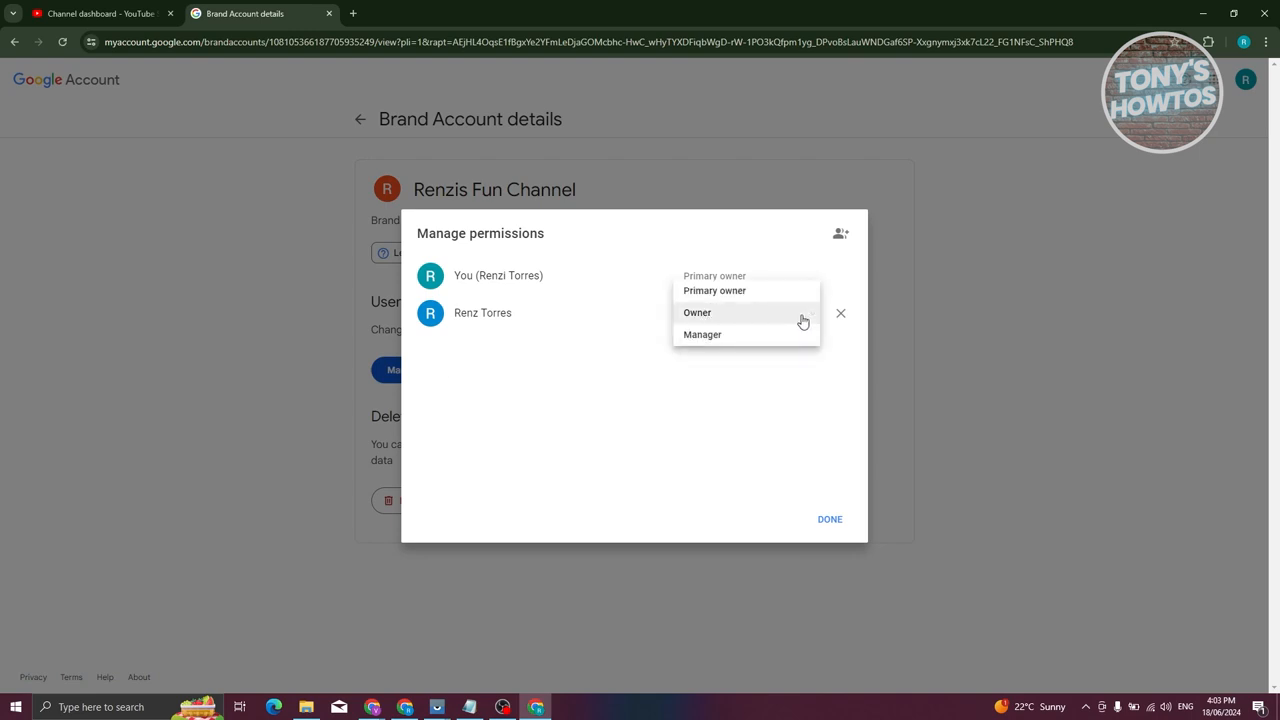
{"action": "left_click", "coordinate": [697, 312]}
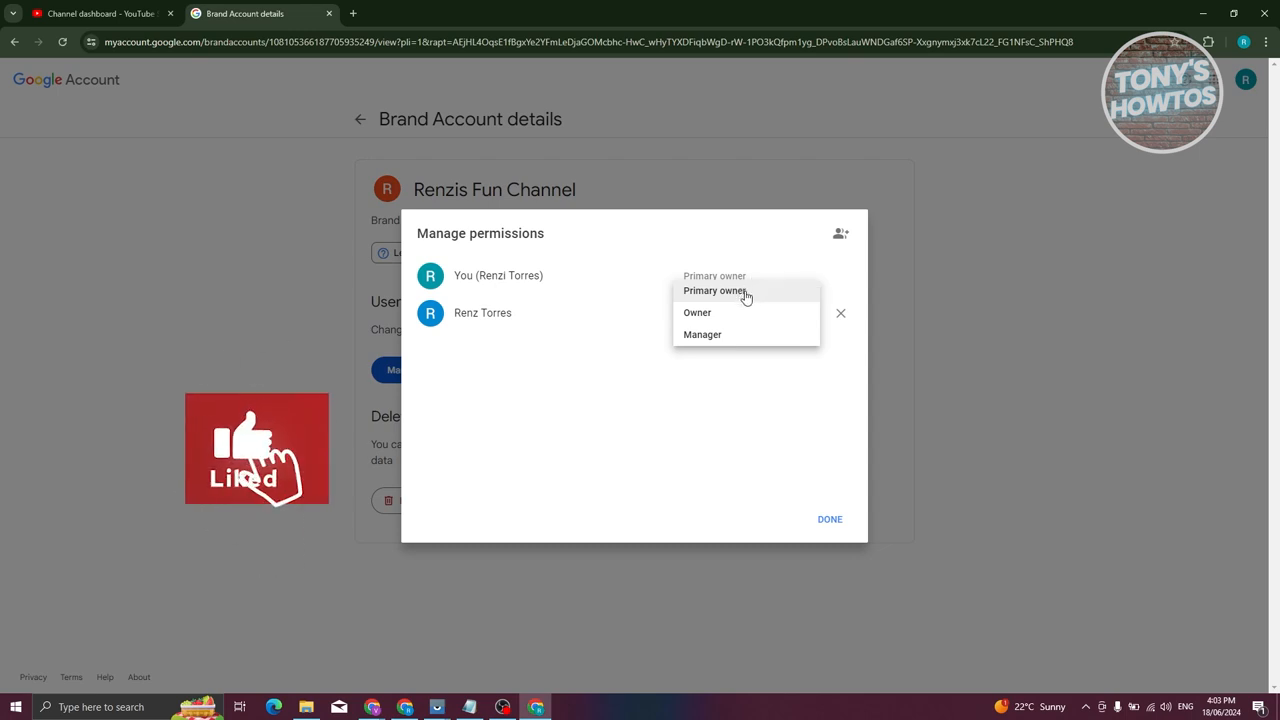
{"action": "left_click", "coordinate": [714, 290]}
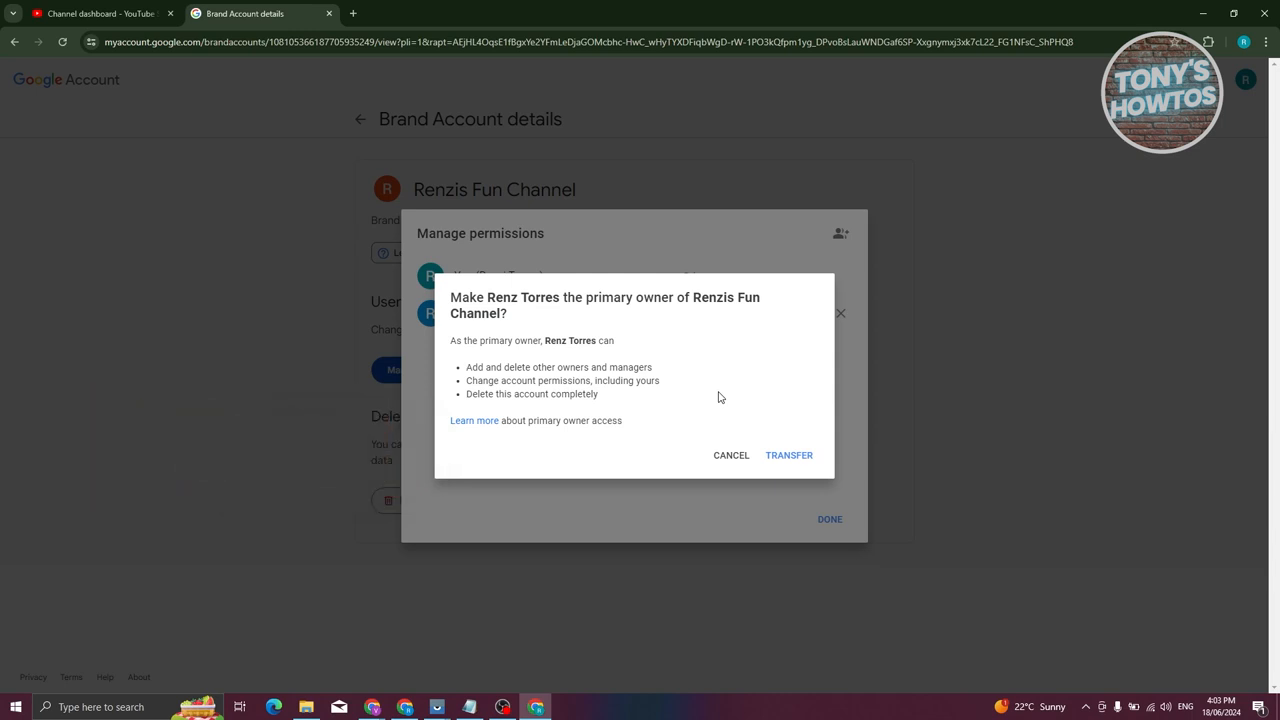
{"action": "mouse_move", "coordinate": [479, 317]}
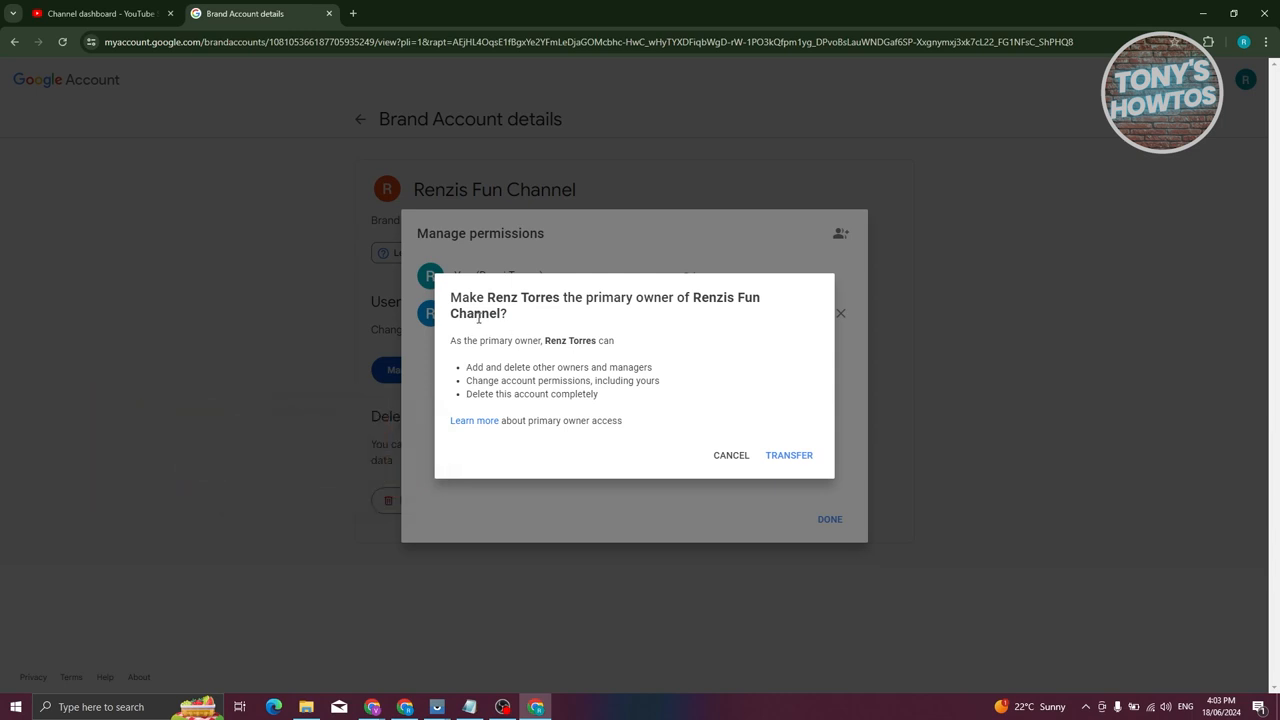
{"action": "mouse_move", "coordinate": [632, 413]}
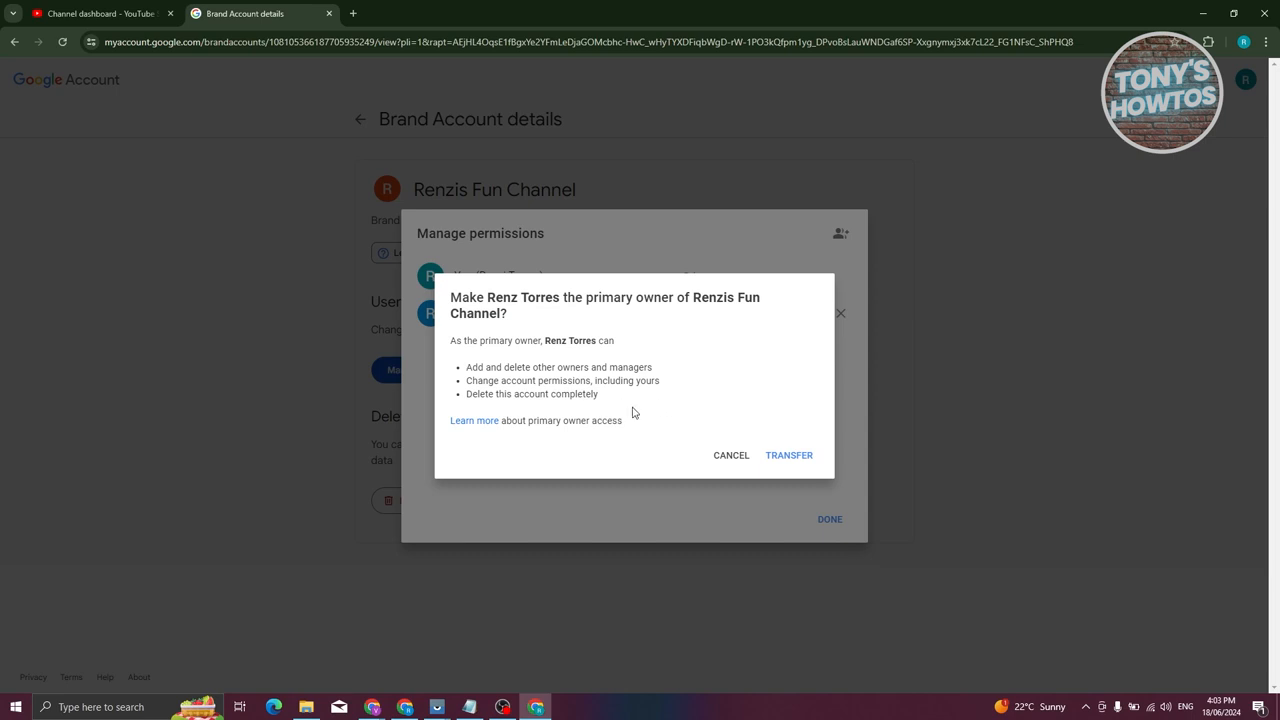
{"action": "mouse_move", "coordinate": [695, 418]}
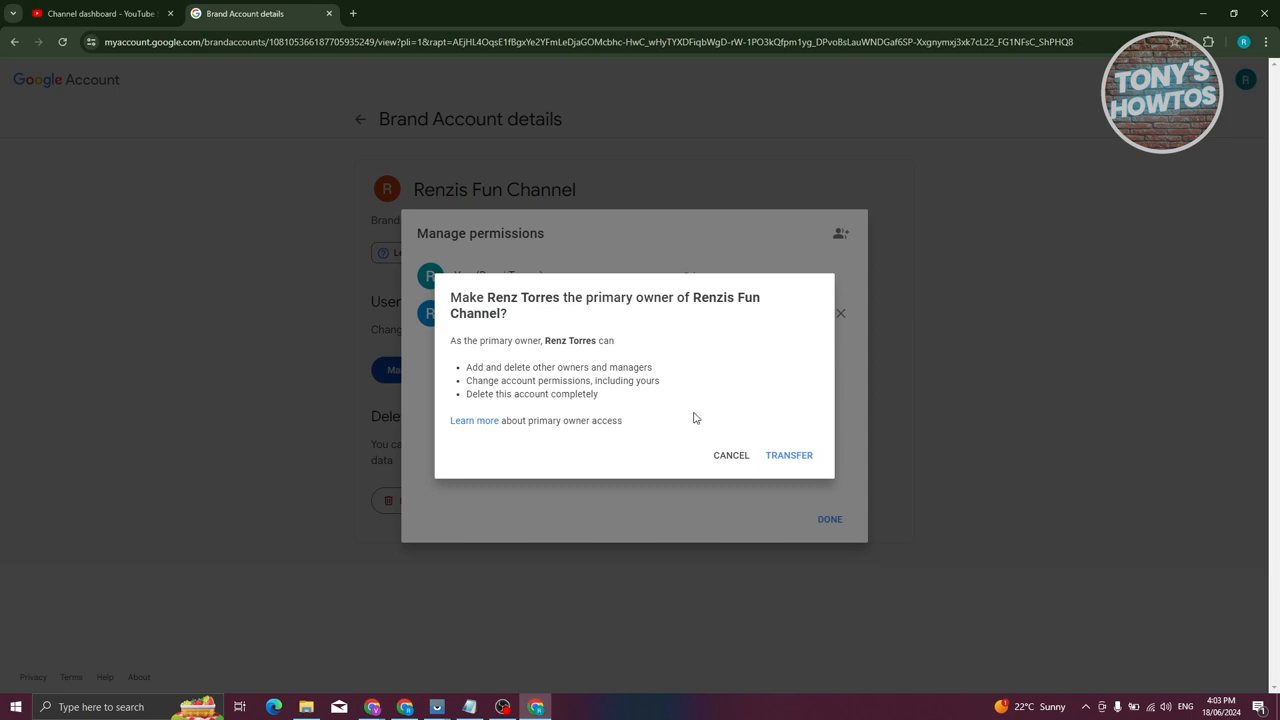
{"action": "mouse_move", "coordinate": [652, 407]}
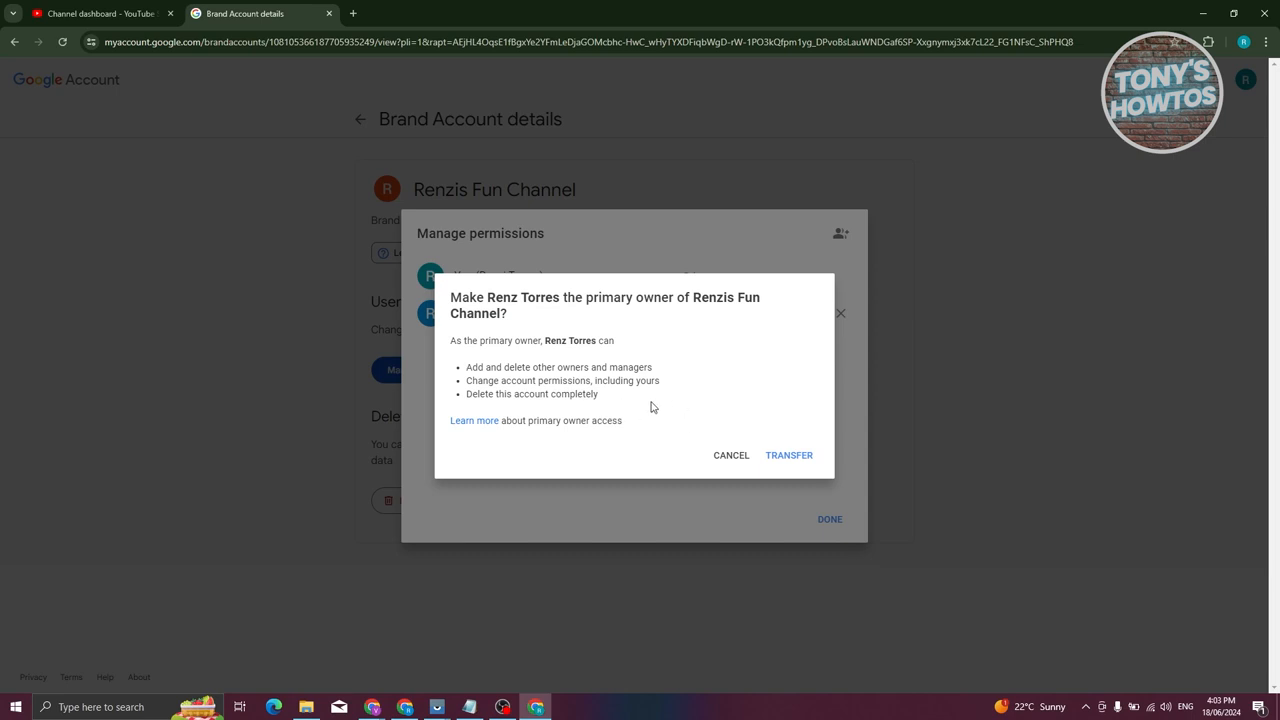
{"action": "mouse_move", "coordinate": [660, 410]}
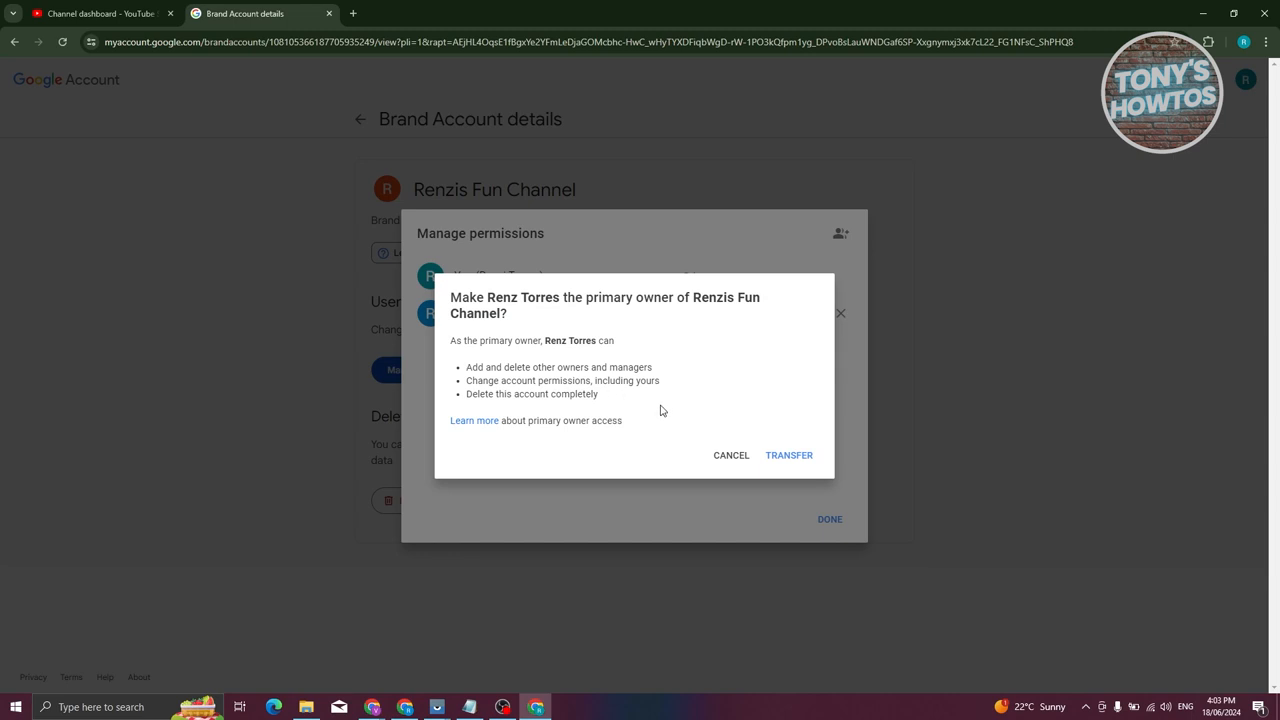
{"action": "mouse_move", "coordinate": [628, 438]}
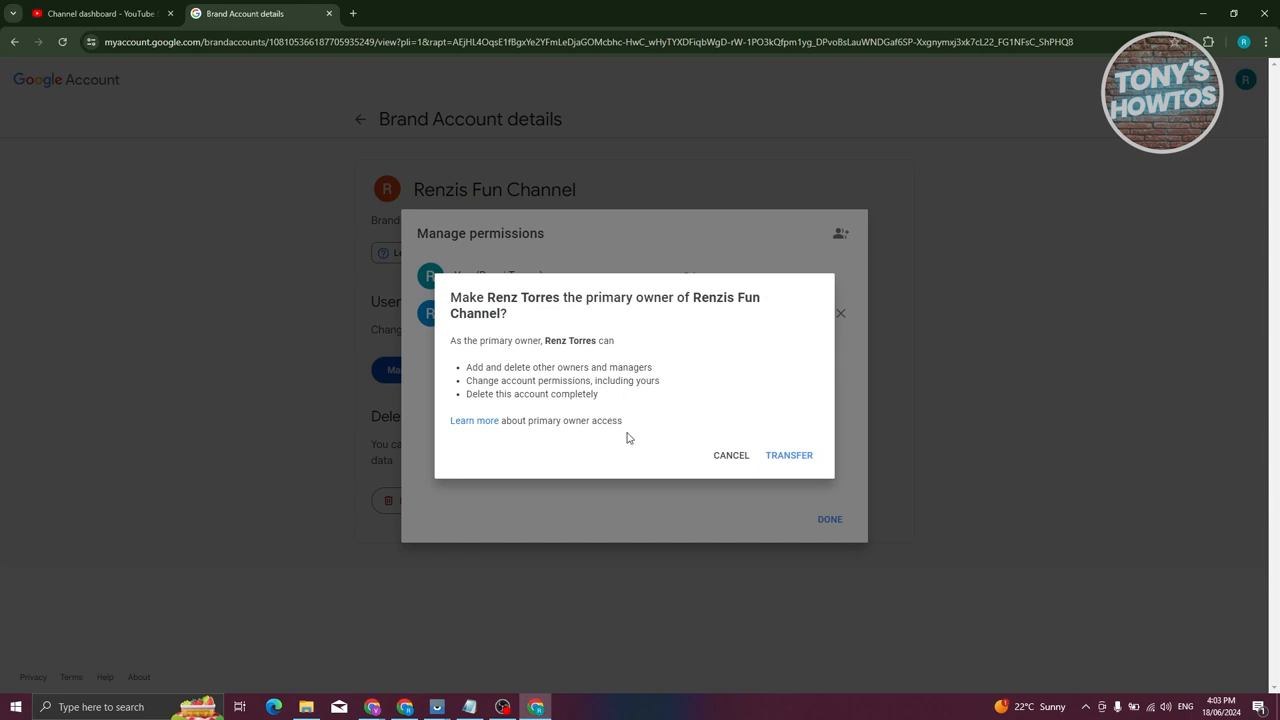
{"action": "mouse_move", "coordinate": [676, 432]}
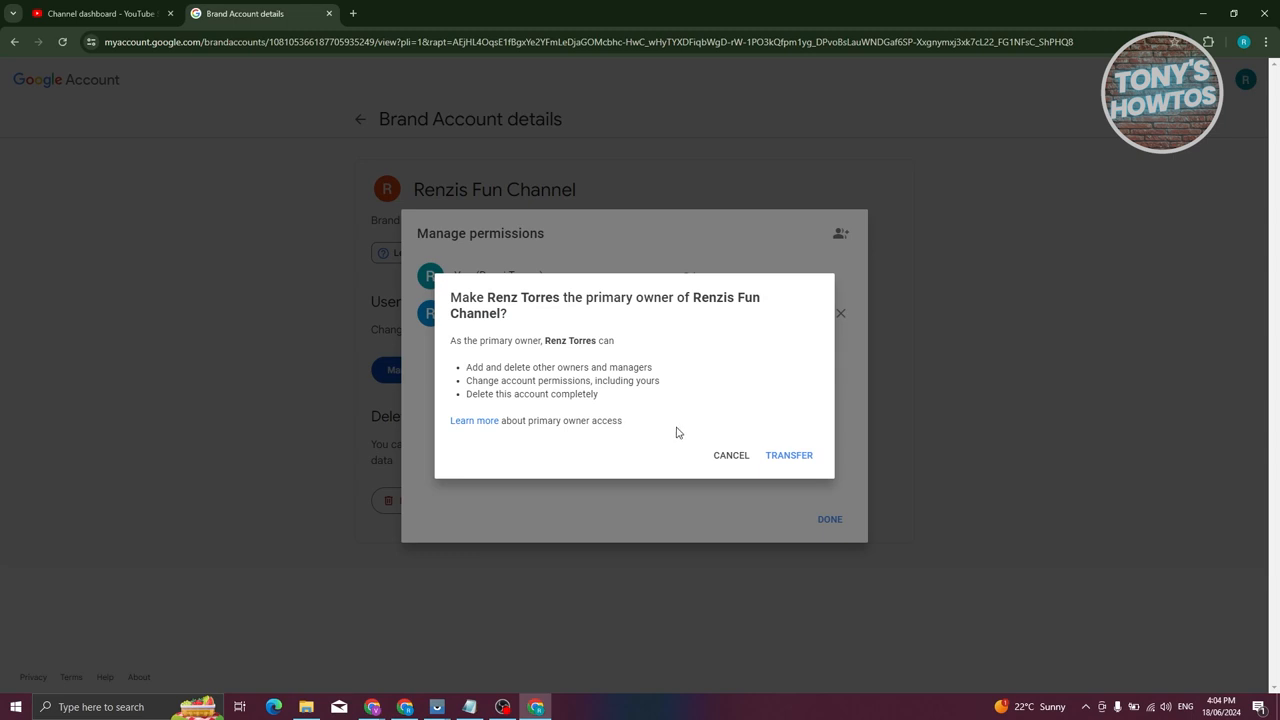
{"action": "mouse_move", "coordinate": [789, 455]}
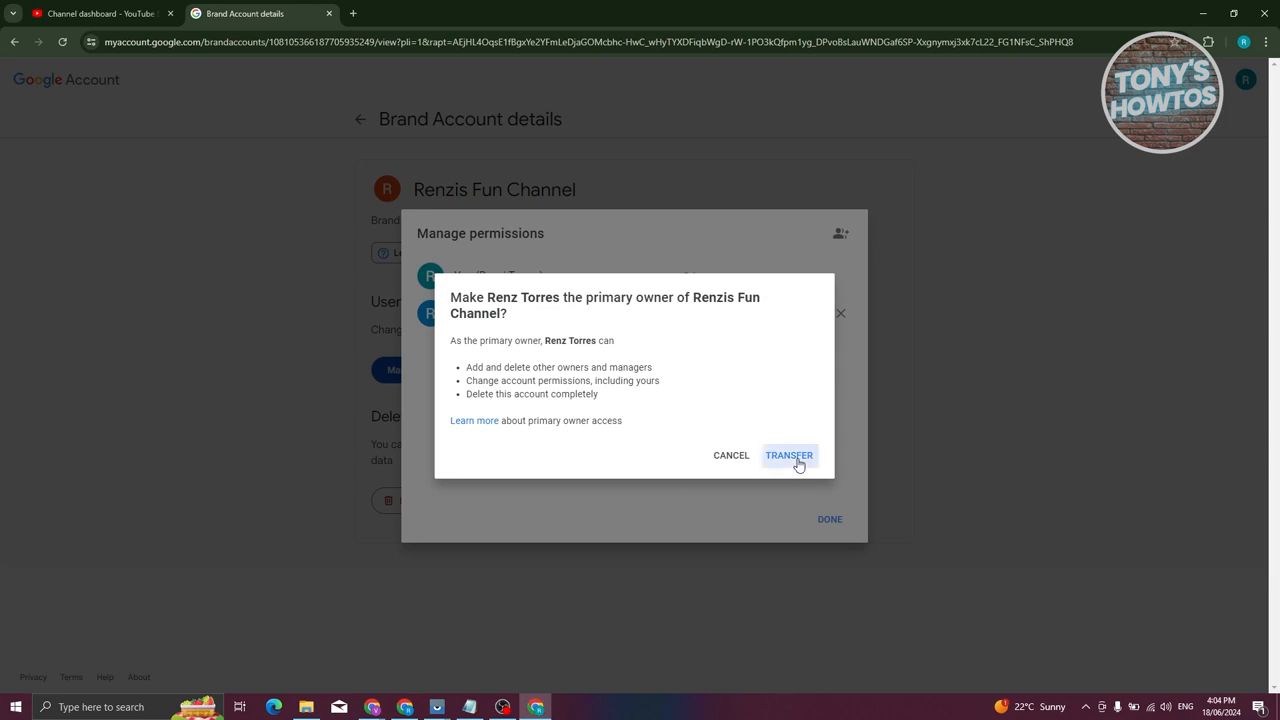
{"action": "left_click", "coordinate": [789, 455]}
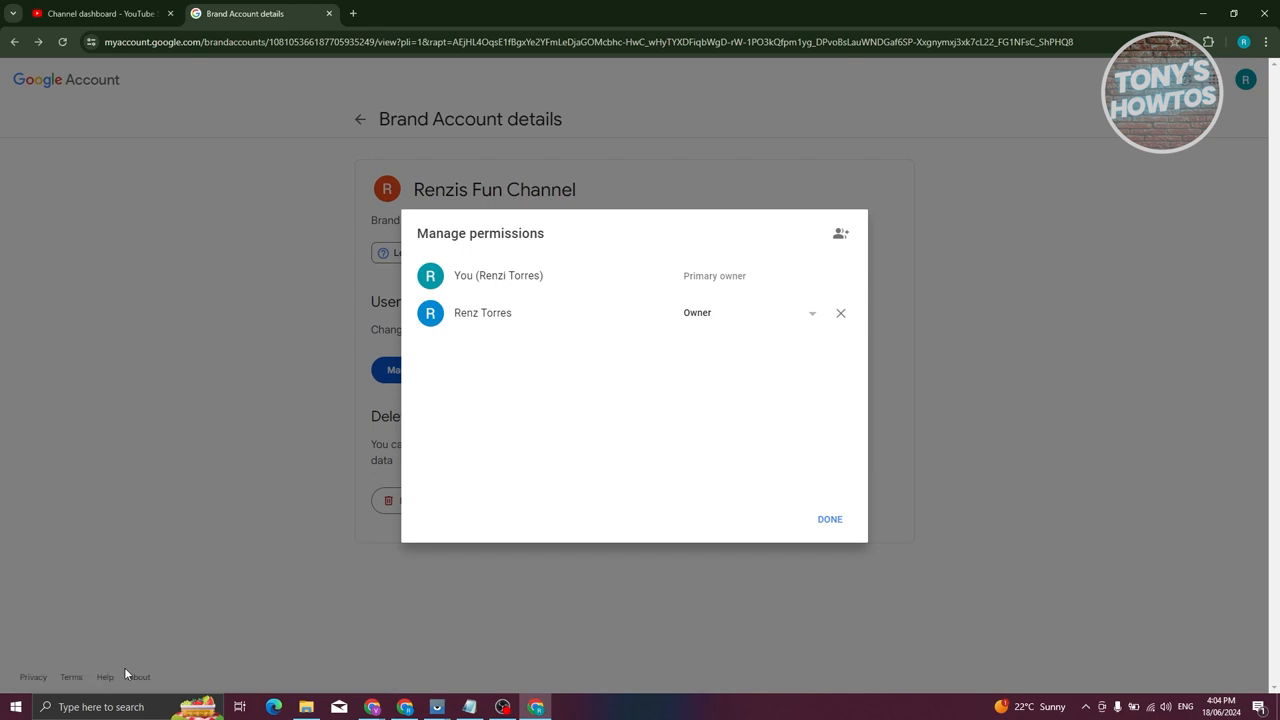
{"action": "mouse_move", "coordinate": [547, 510]}
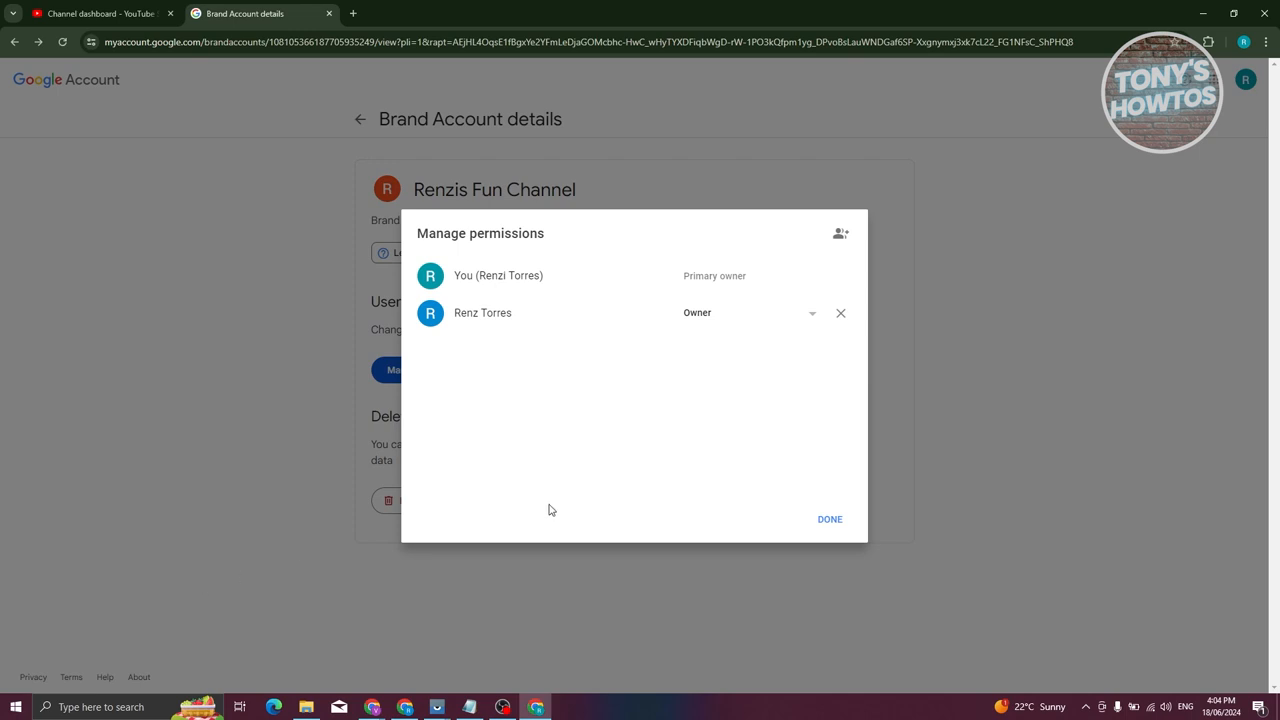
{"action": "mouse_move", "coordinate": [715, 344]}
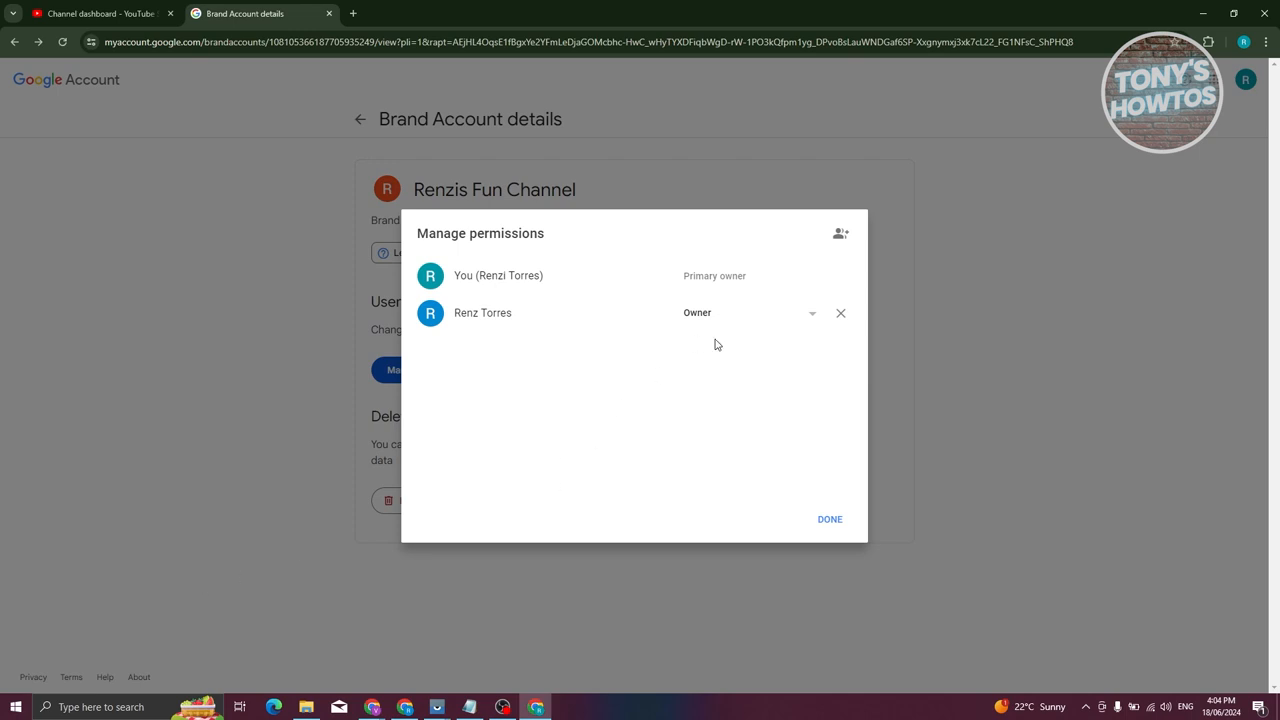
{"action": "mouse_move", "coordinate": [730, 365]}
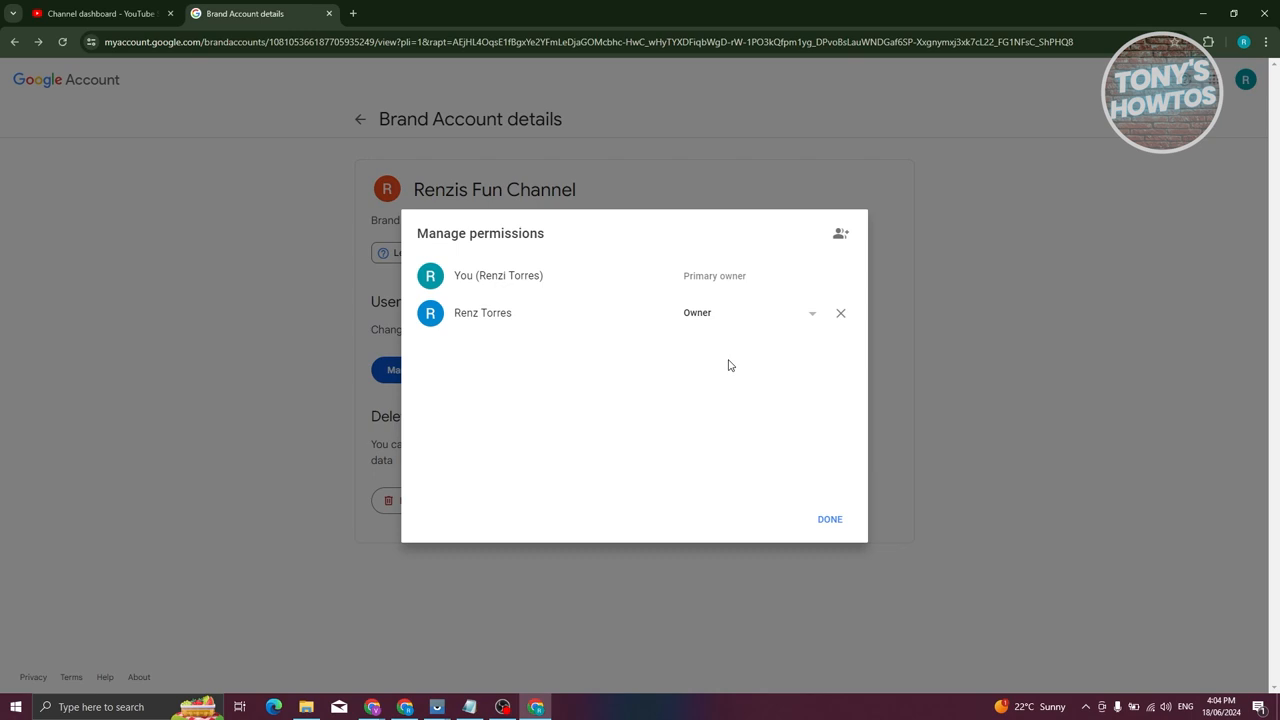
{"action": "mouse_move", "coordinate": [724, 367]}
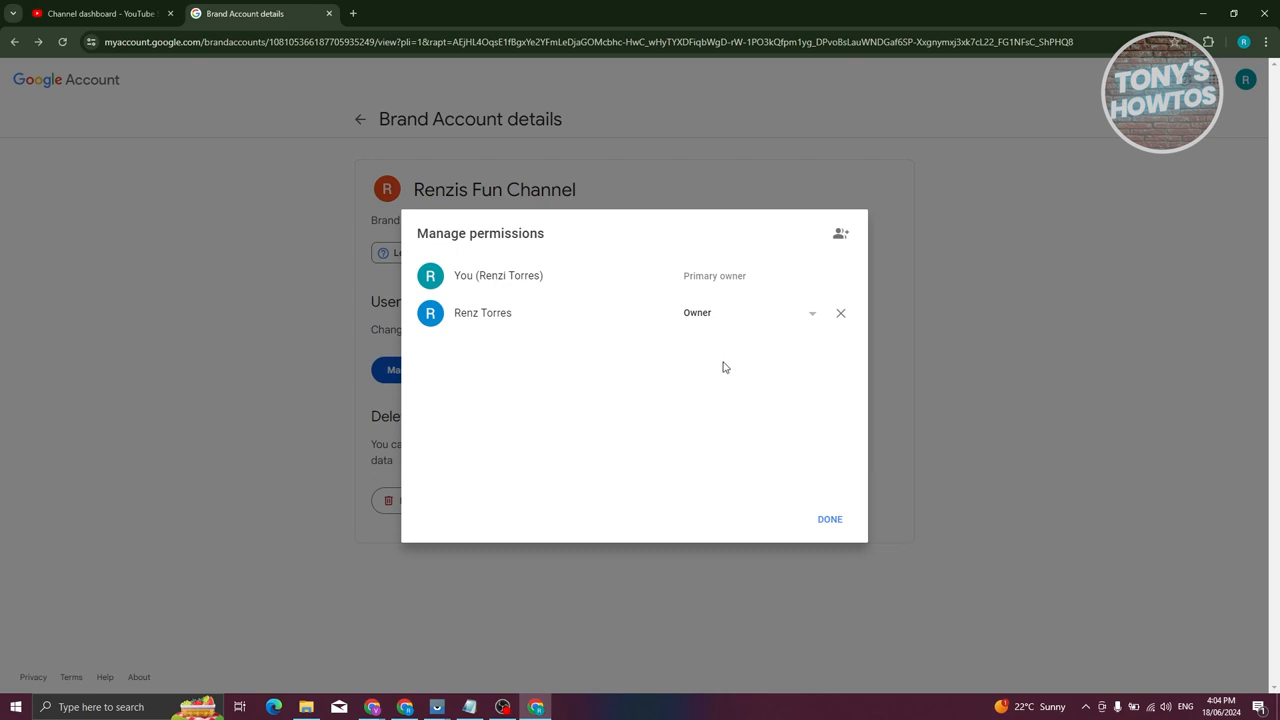
{"action": "mouse_move", "coordinate": [806, 316]}
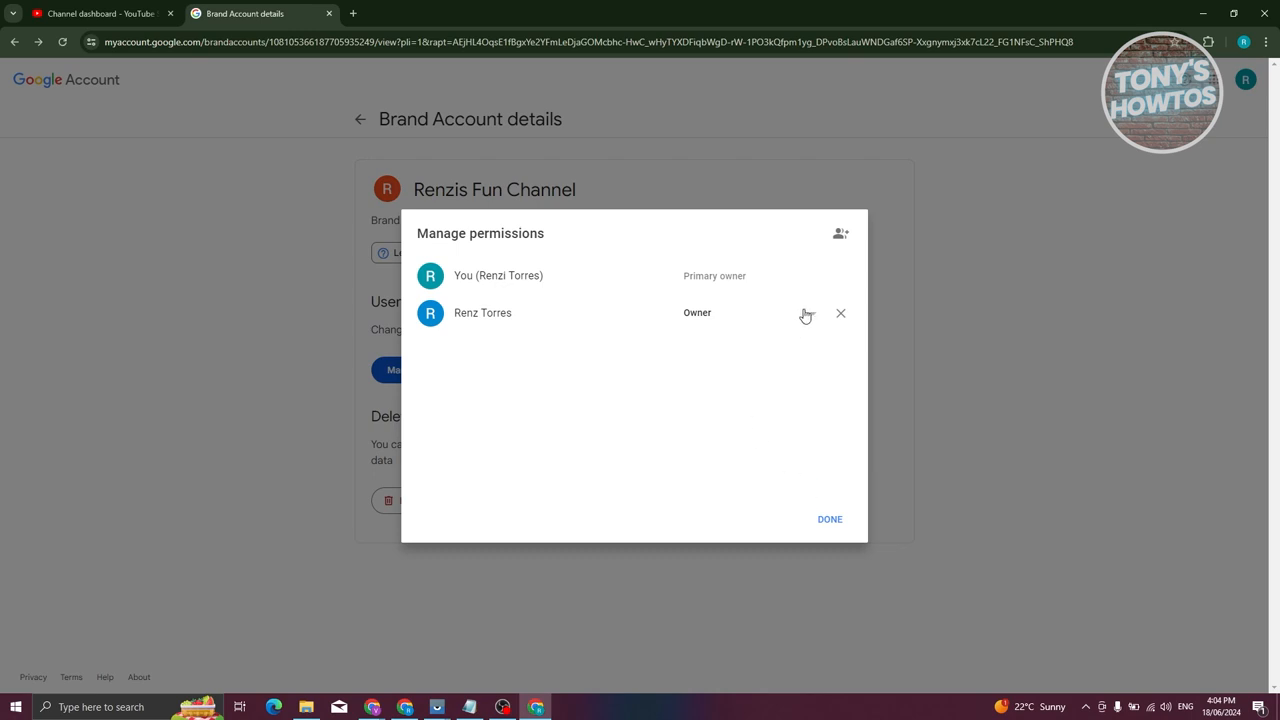
{"action": "left_click", "coordinate": [697, 312]}
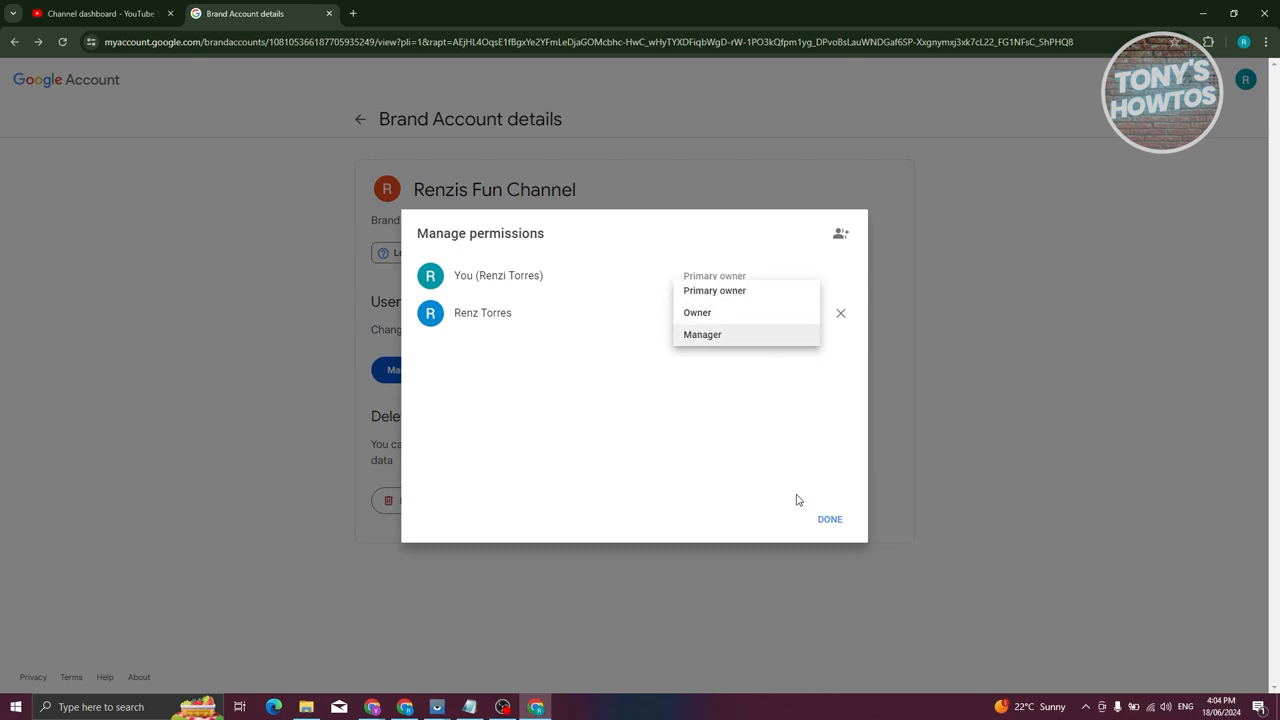
{"action": "left_click", "coordinate": [829, 519]}
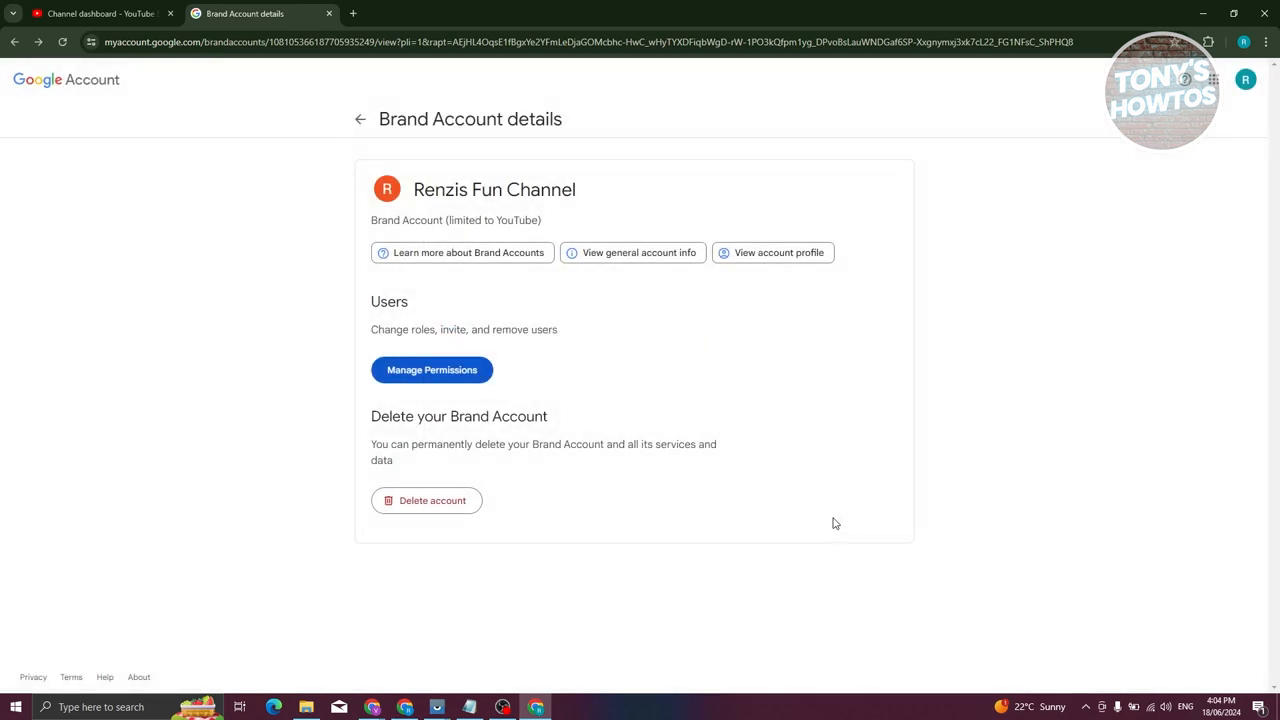
{"action": "mouse_move", "coordinate": [861, 526]}
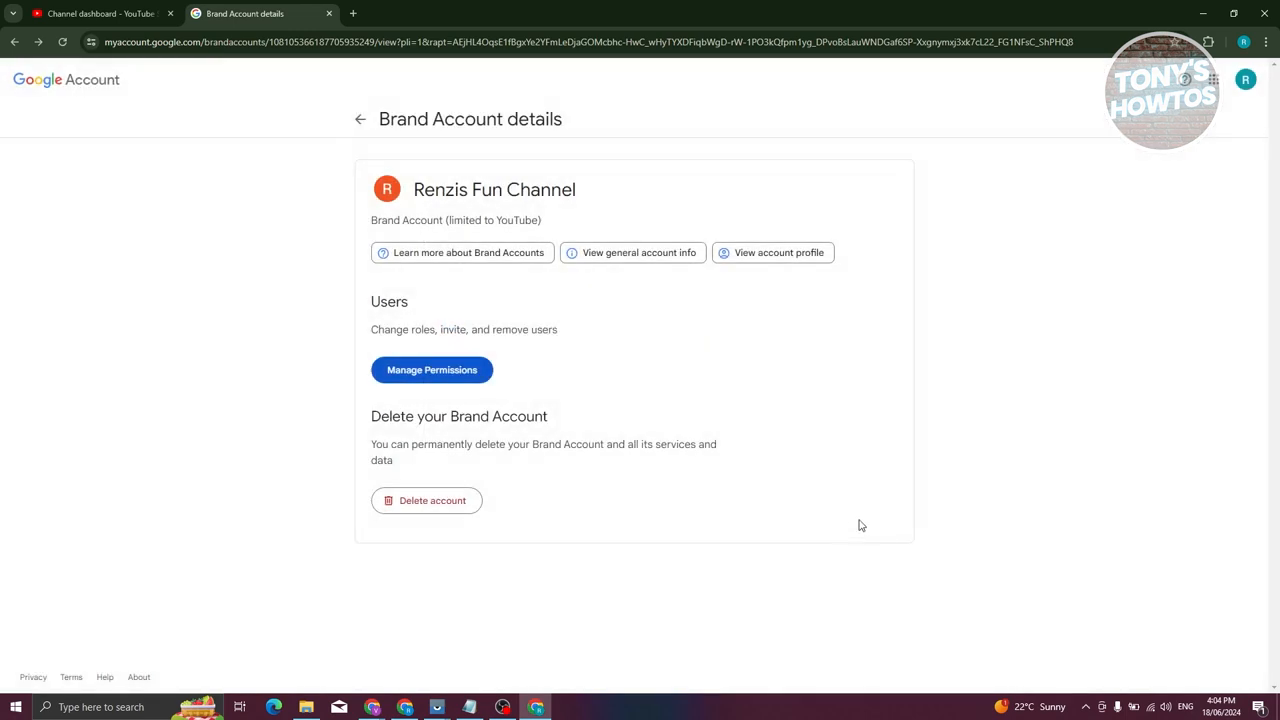